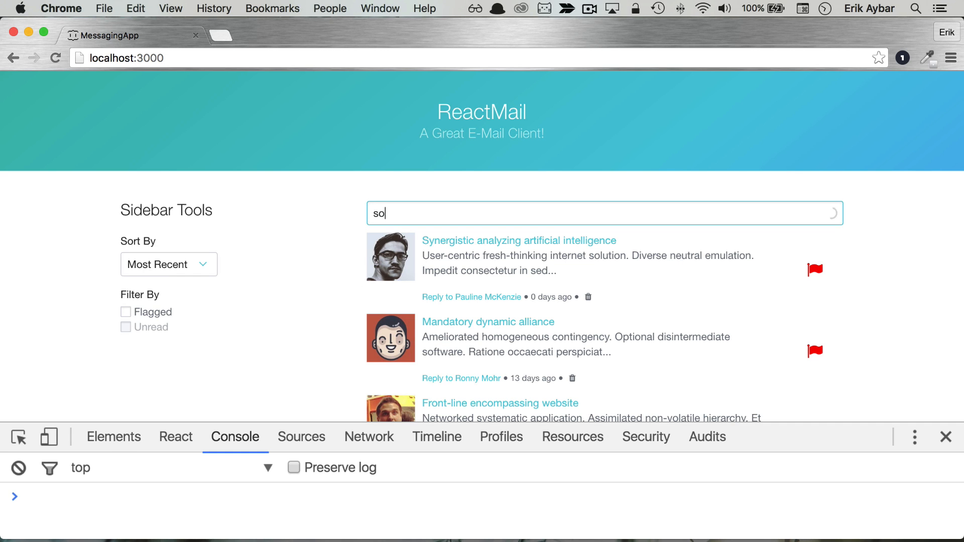
Search 'software', open the Mandatory dynamic alliance message, go back, and reopen it
text(ftware)
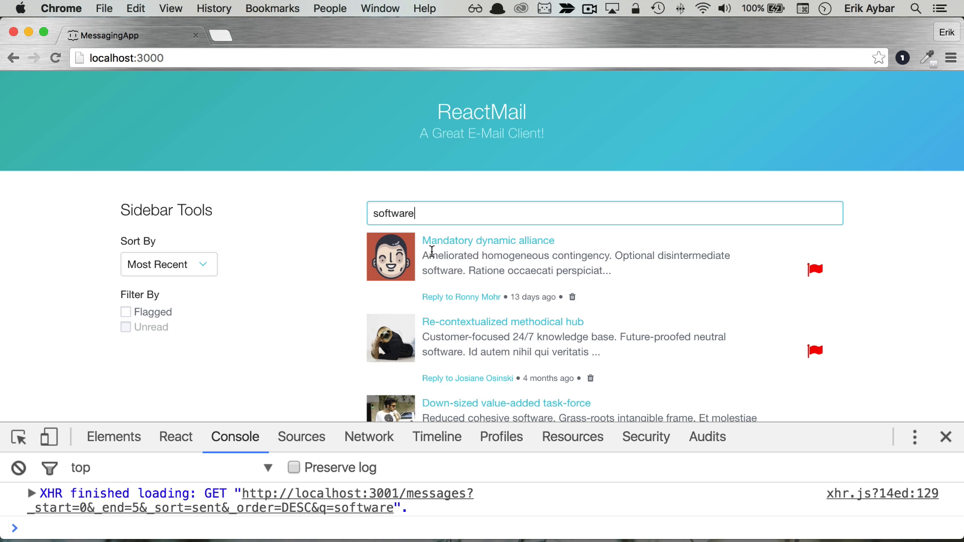
click(487, 240)
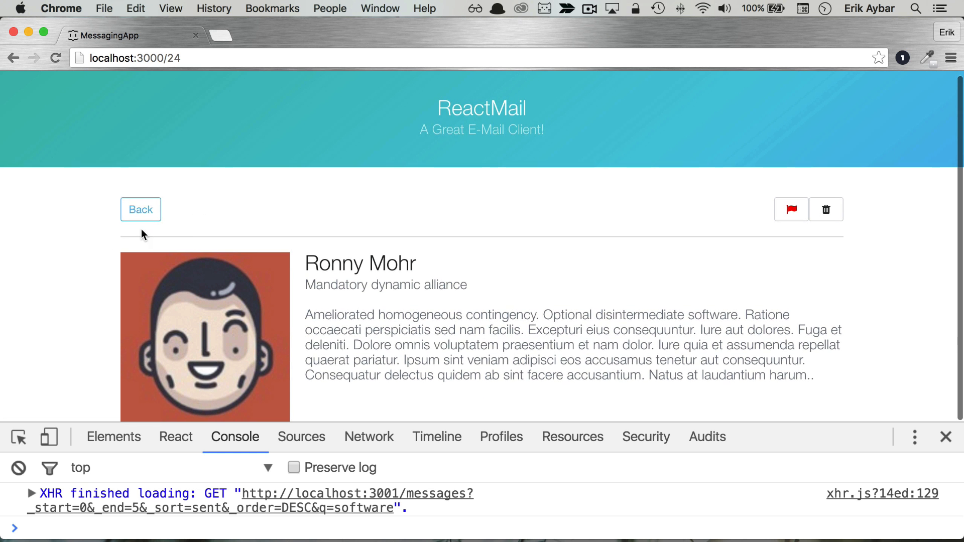
mouse_move(195, 391)
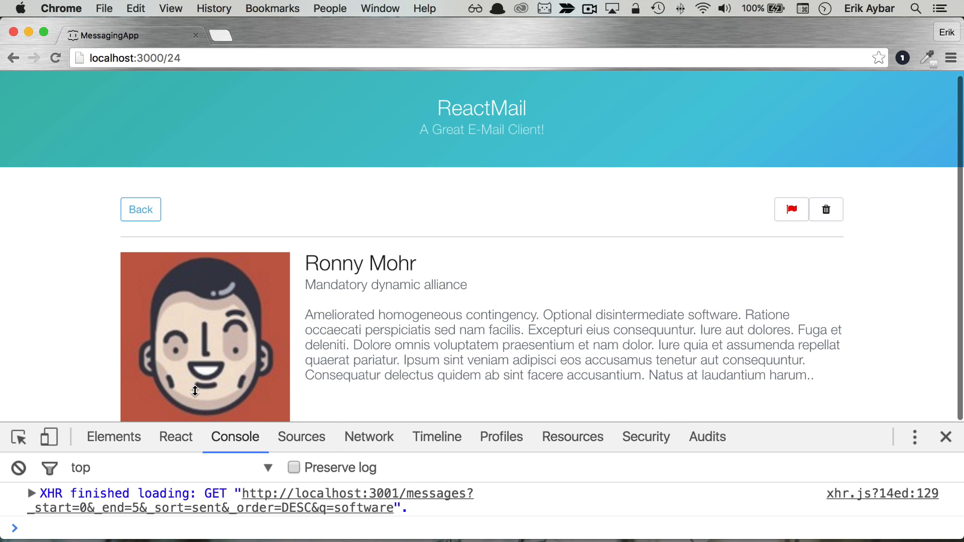
mouse_move(654, 277)
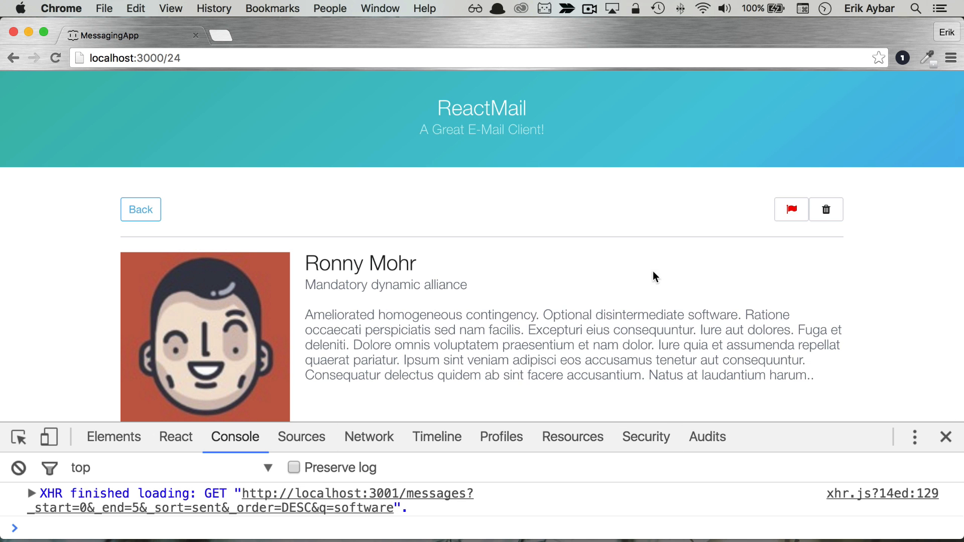
mouse_move(158, 224)
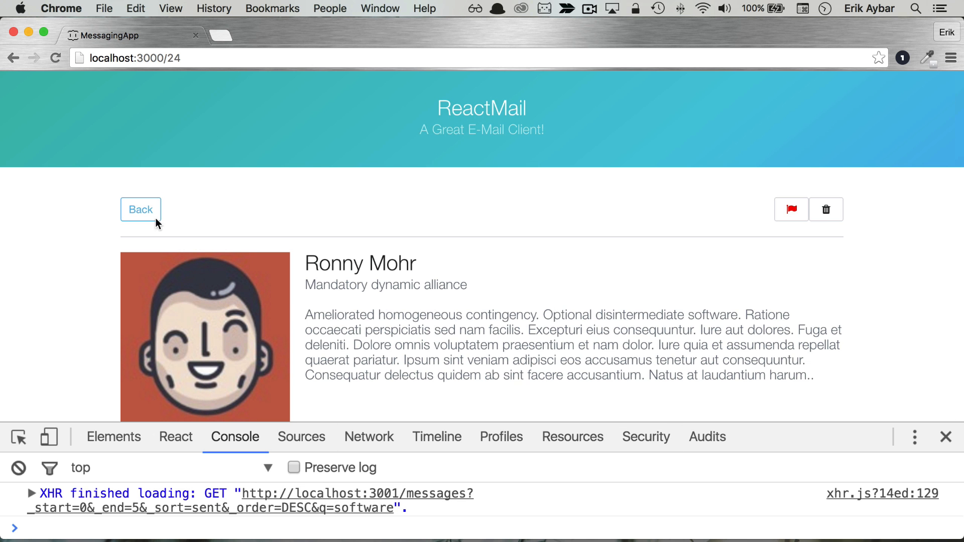
click(141, 209)
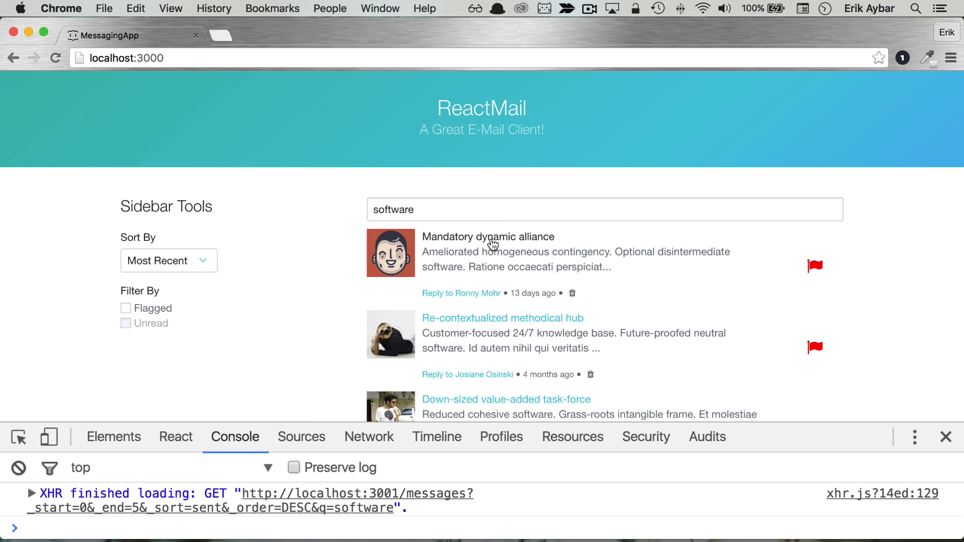
click(487, 237)
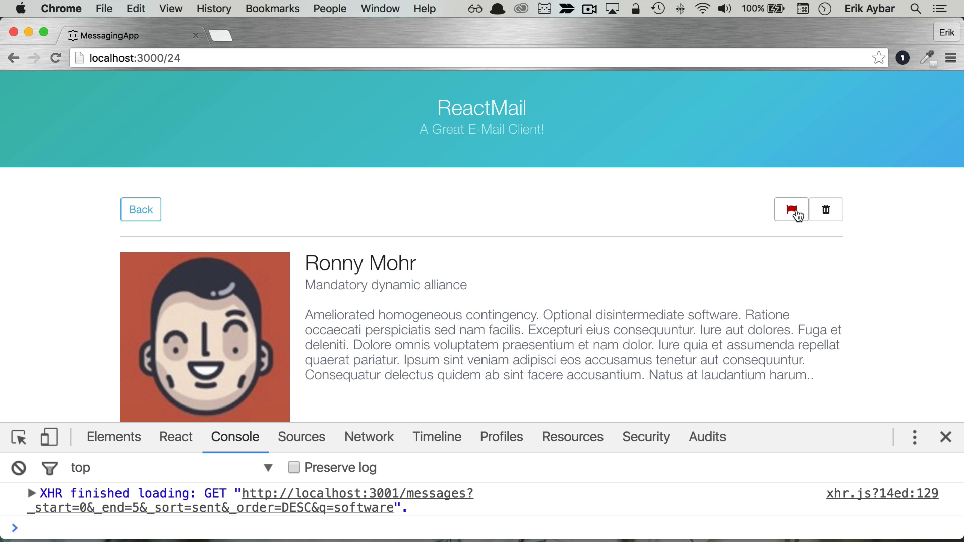
Flag the message, unflag it, then delete it with the trash button
click(791, 209)
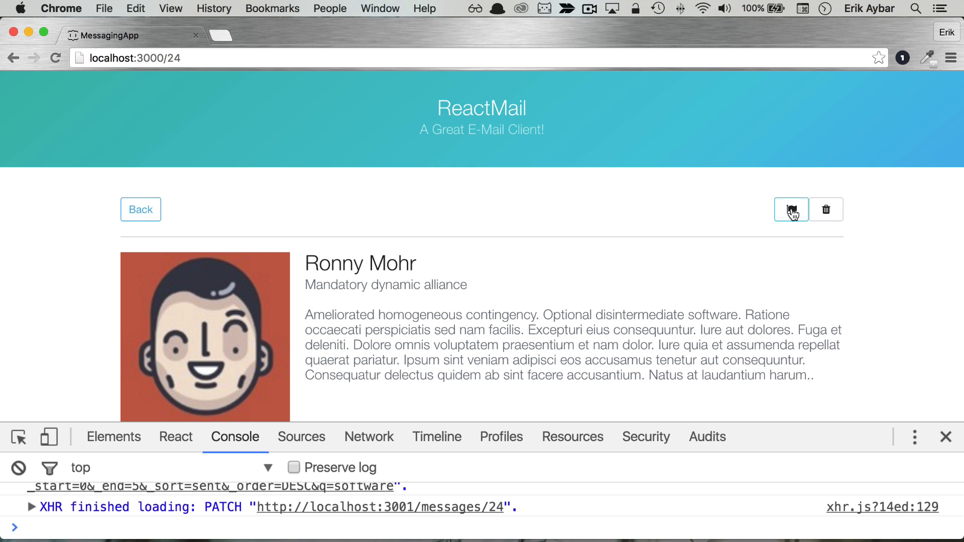
click(791, 209)
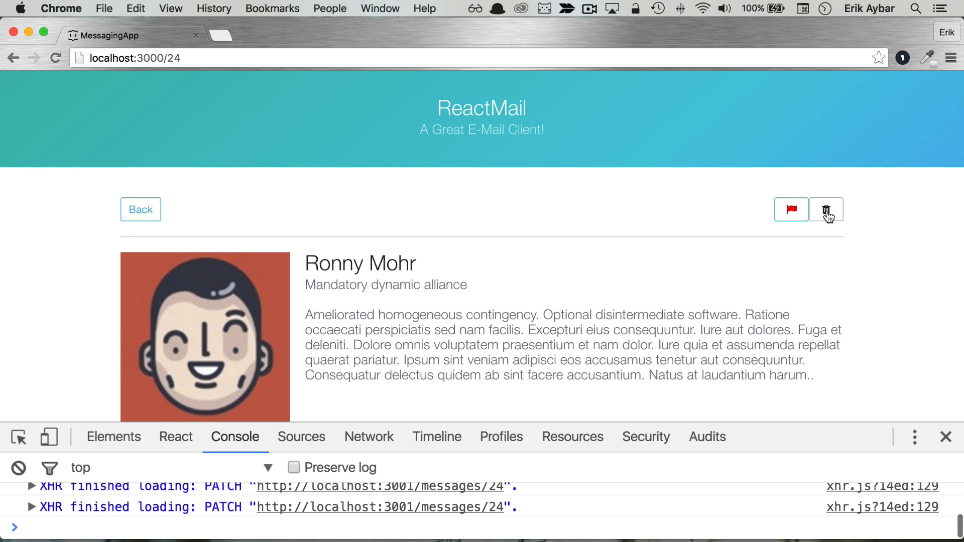
click(827, 209)
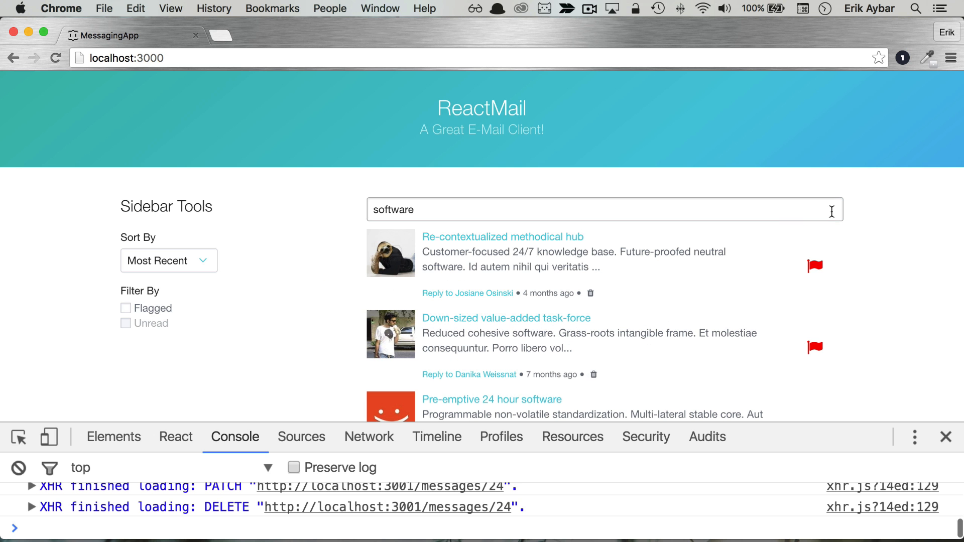
mouse_move(434, 265)
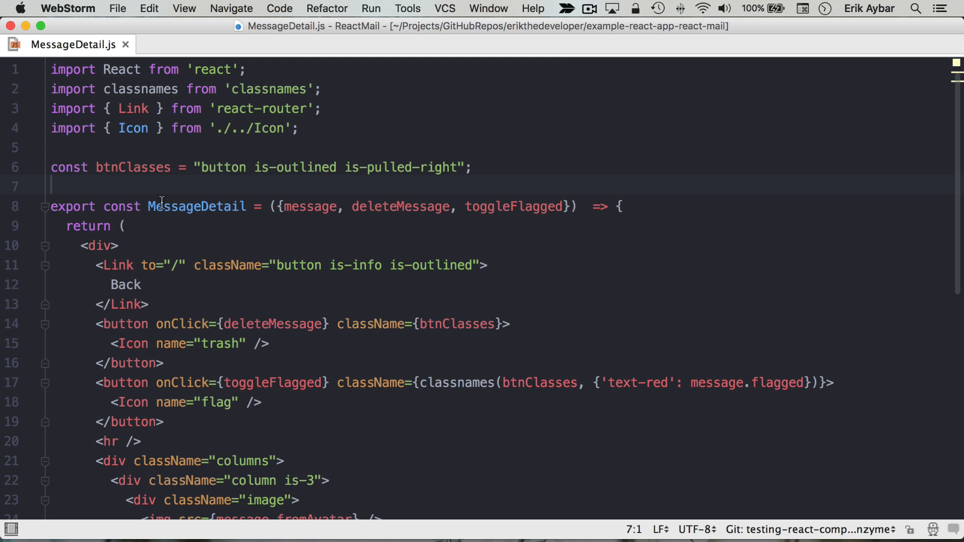
double_click(197, 206)
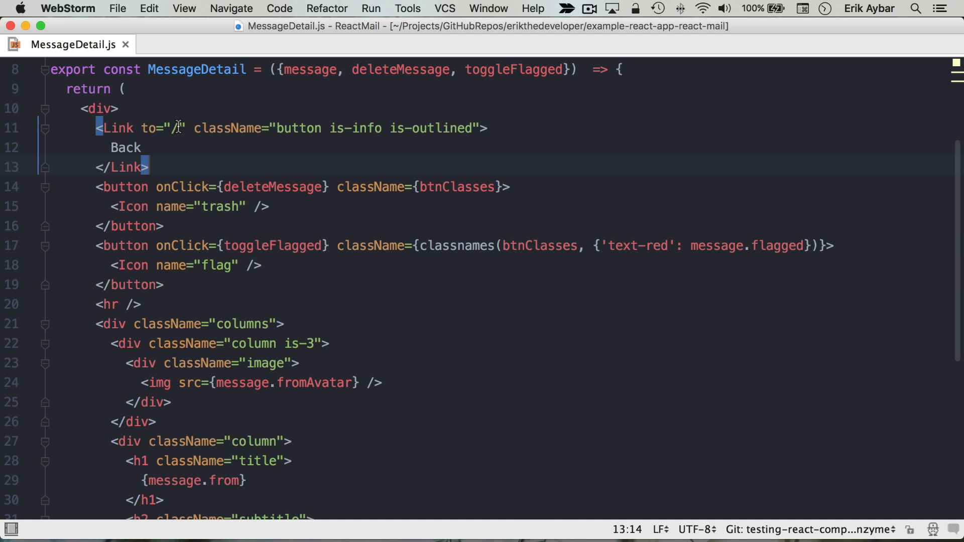
click(101, 187)
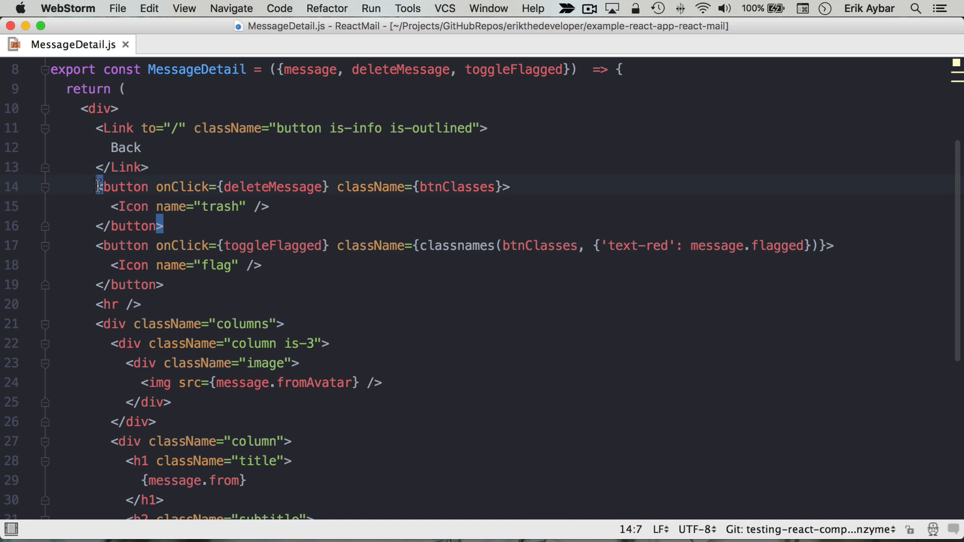
click(174, 206)
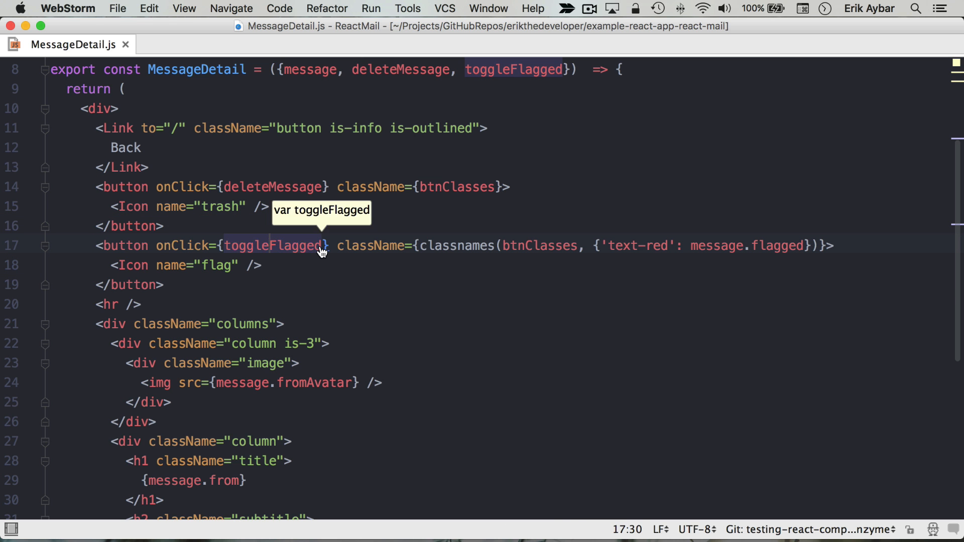
double_click(295, 245)
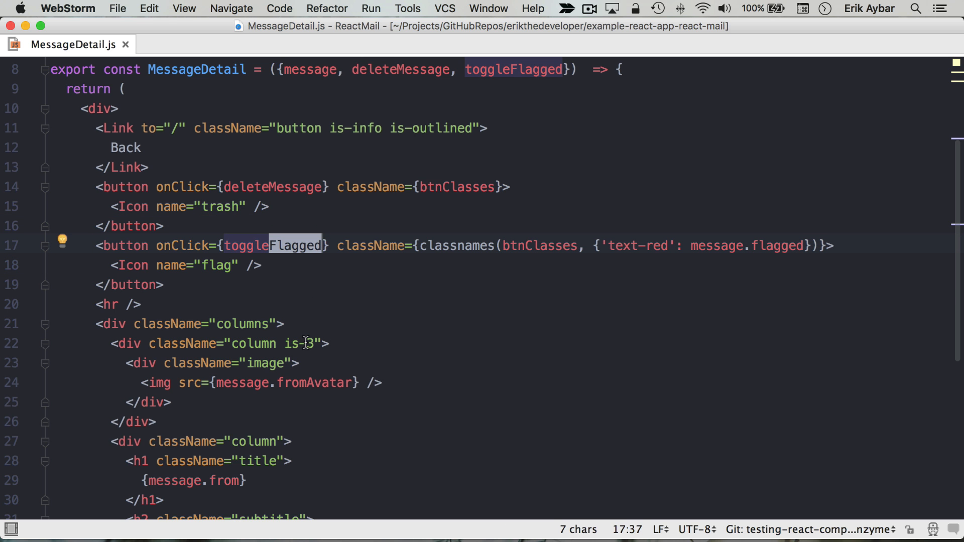
scroll(down, 3)
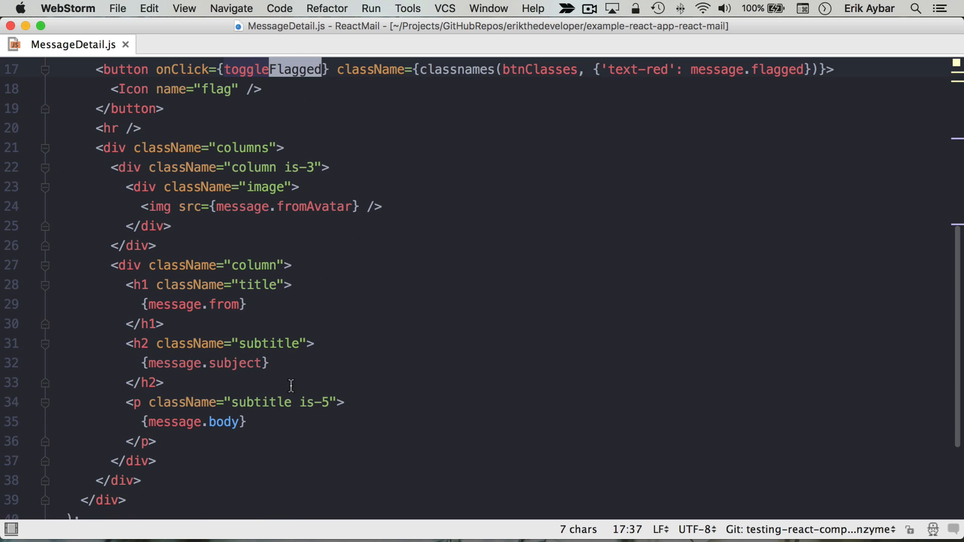
click(219, 44)
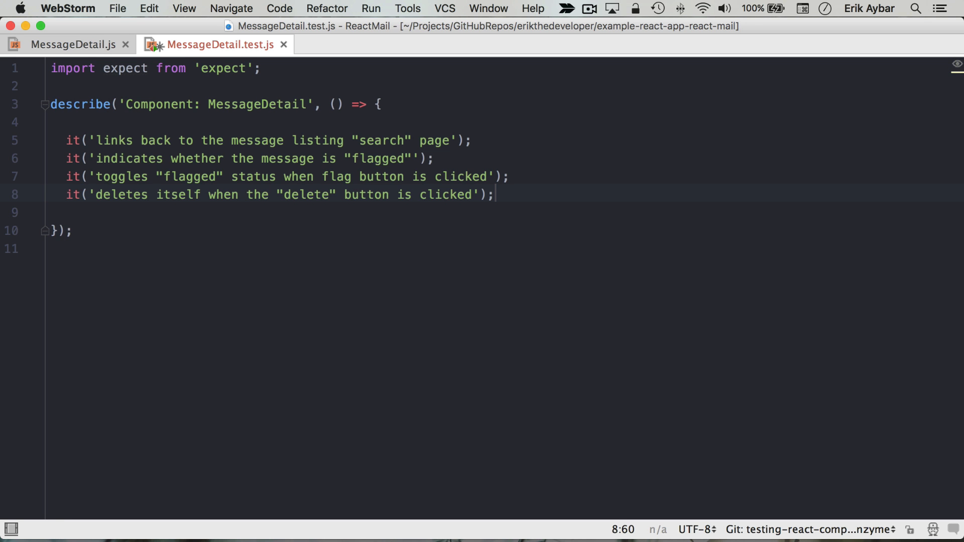
mouse_move(87, 146)
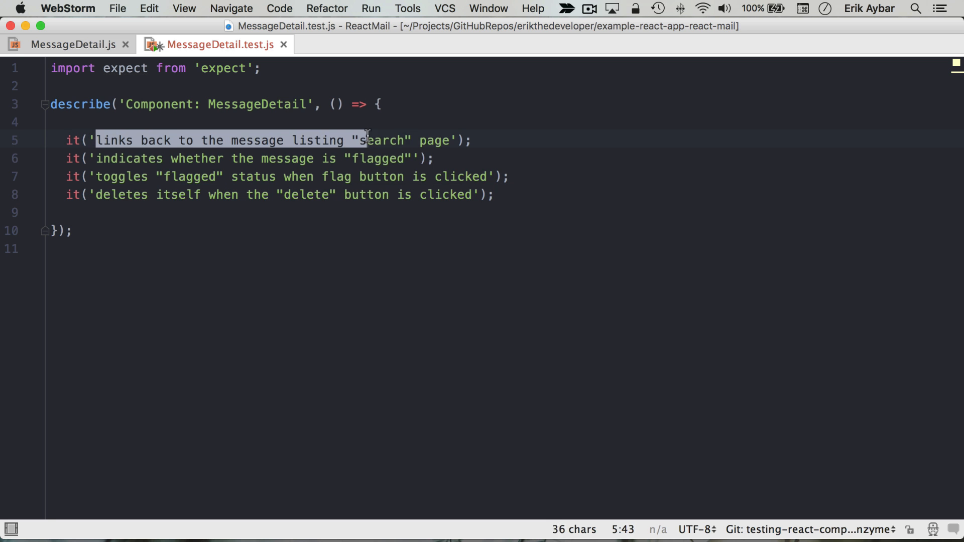
Point out the links-back, flagged indicator and toggle flagged test cases in MessageDetail.test.js
click(257, 159)
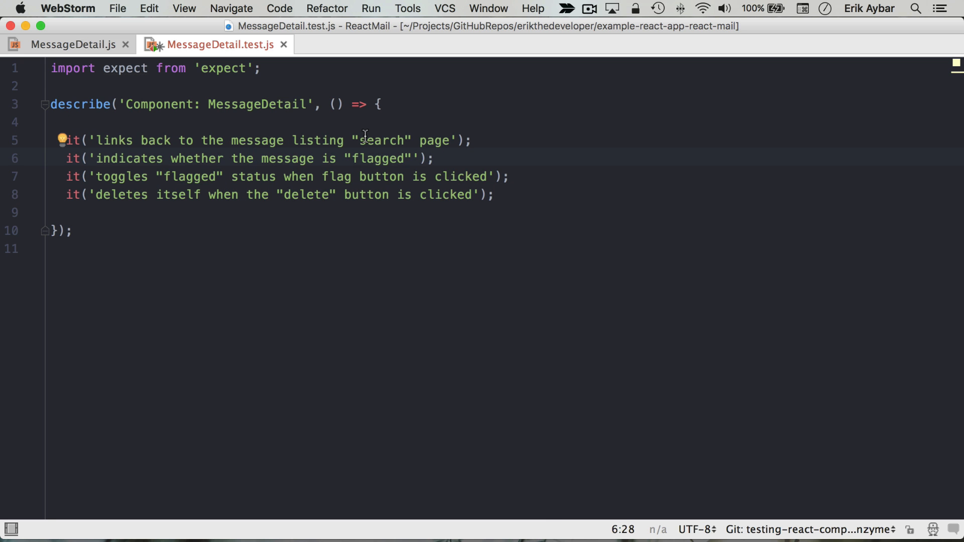
double_click(127, 159)
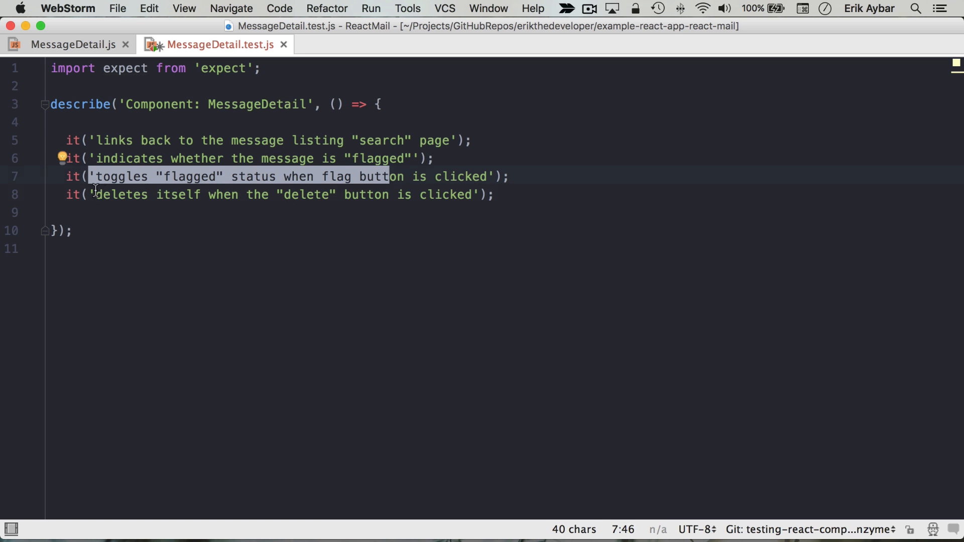
click(535, 195)
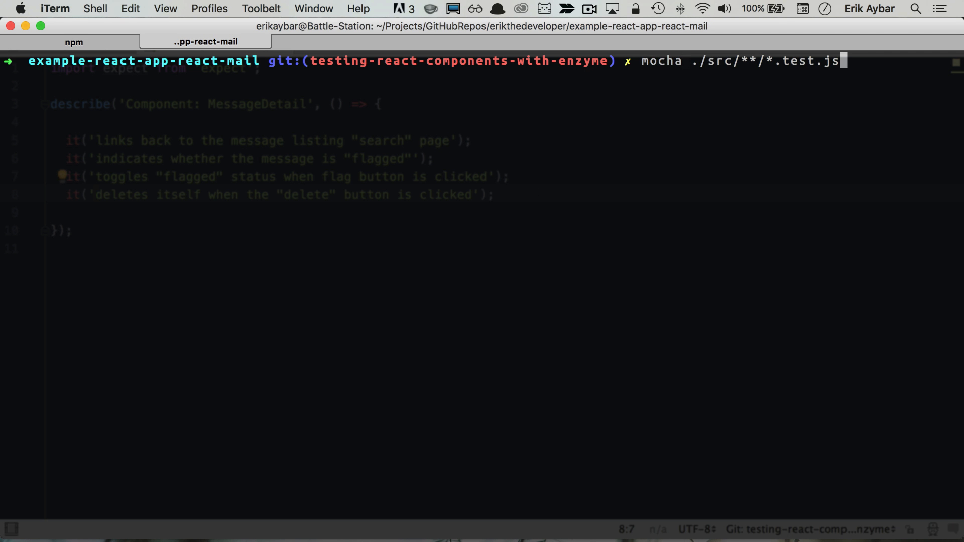
Run mocha ./src/**/*.test.js in iTerm
key(Return)
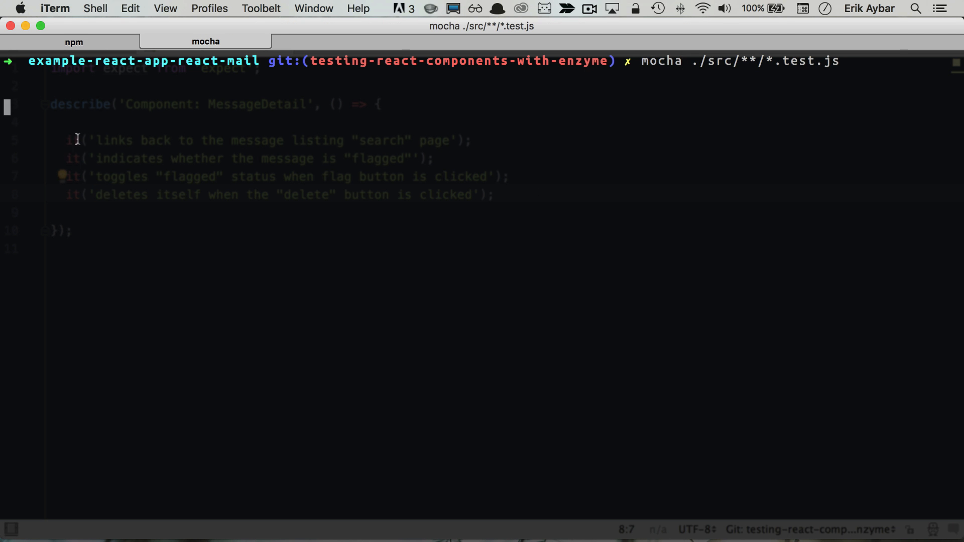
key(Return)
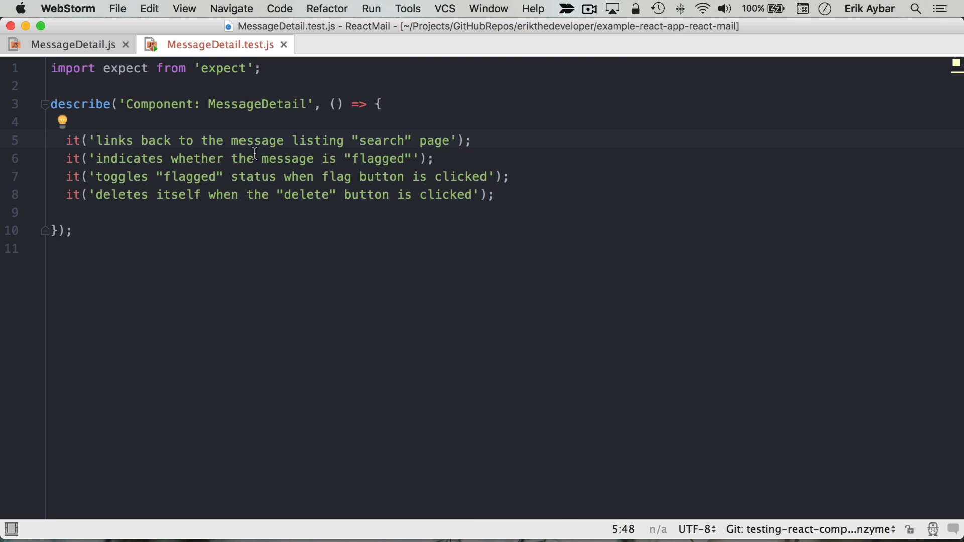
Import MessageDetail and { shallow } from enzyme at the top of the test file
text(import {)
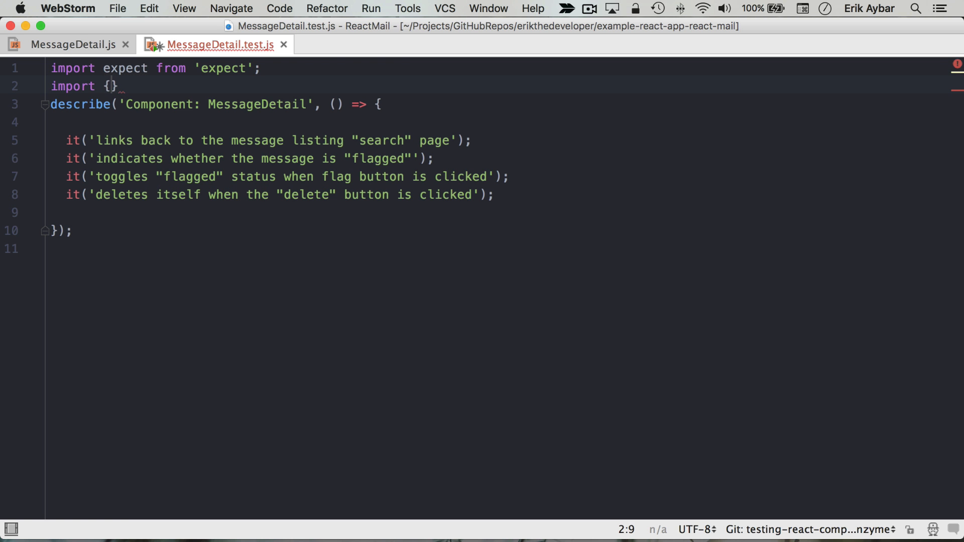
text(MessageDetail)
text(import)
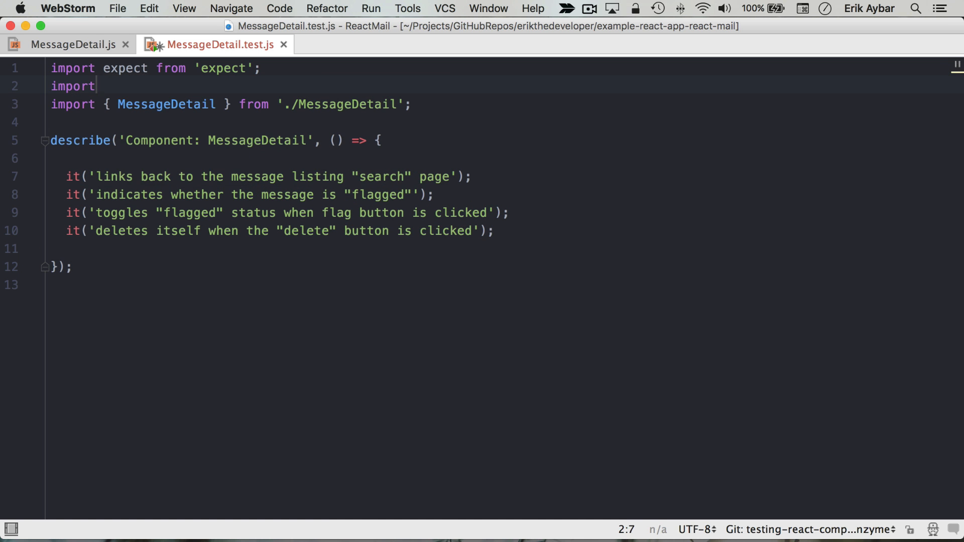
text({ shallow})
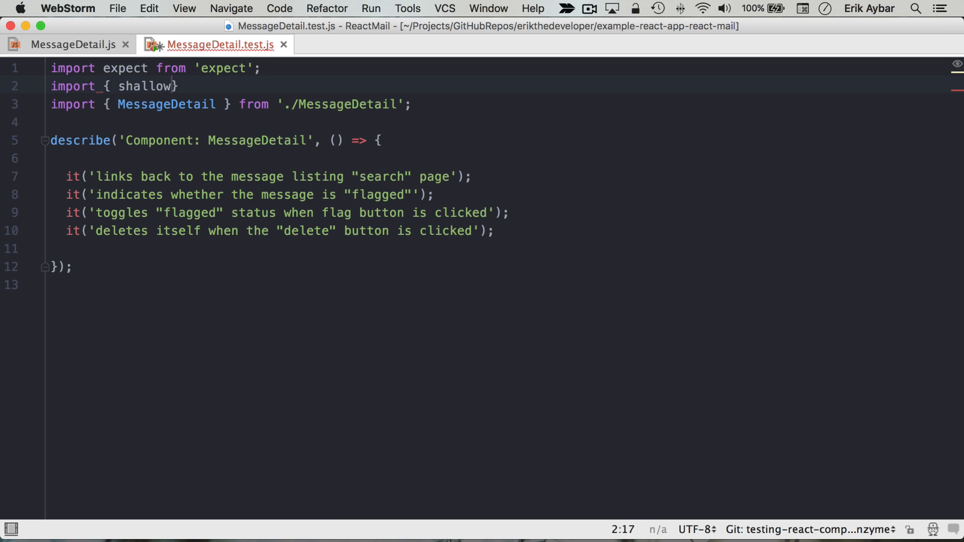
text(} from 'e')
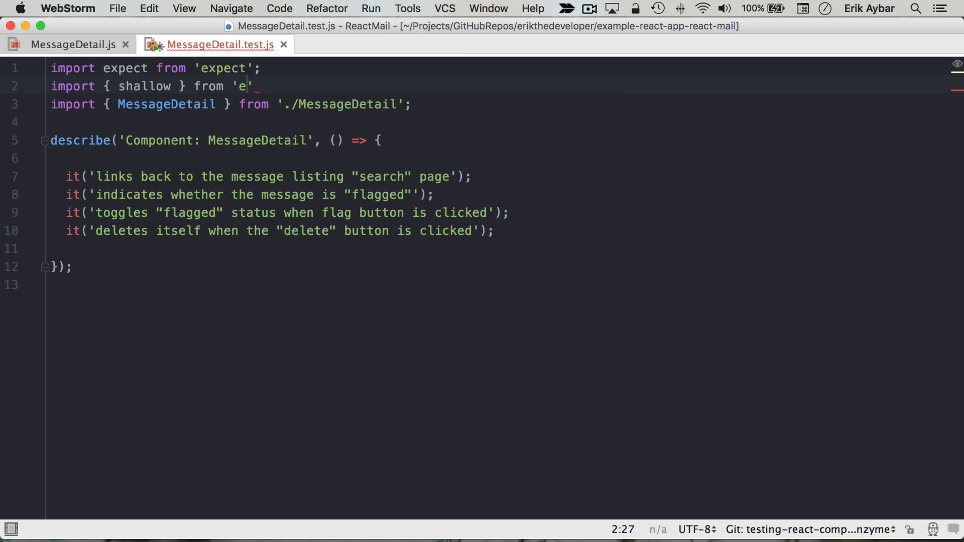
Add import React from 'react'; as the first line
text(Imp)
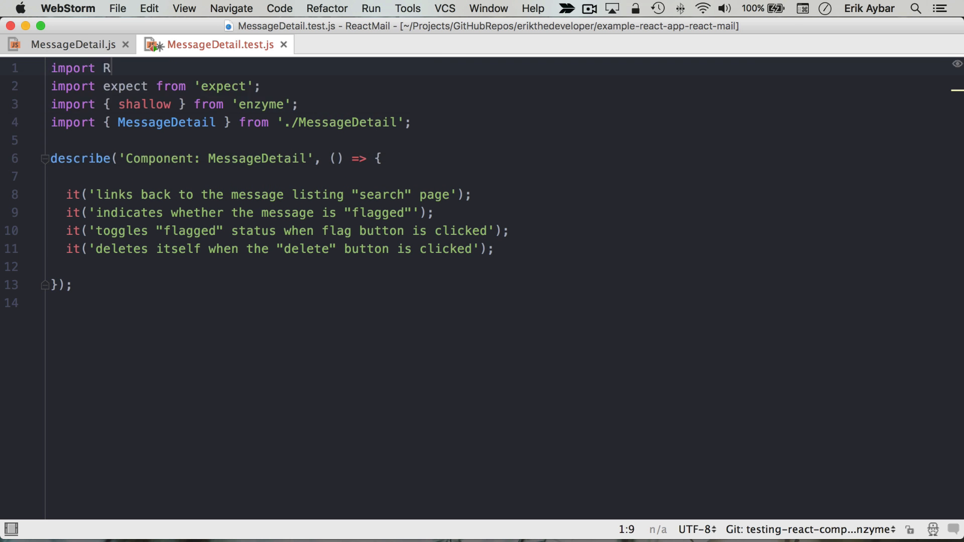
text(eact from)
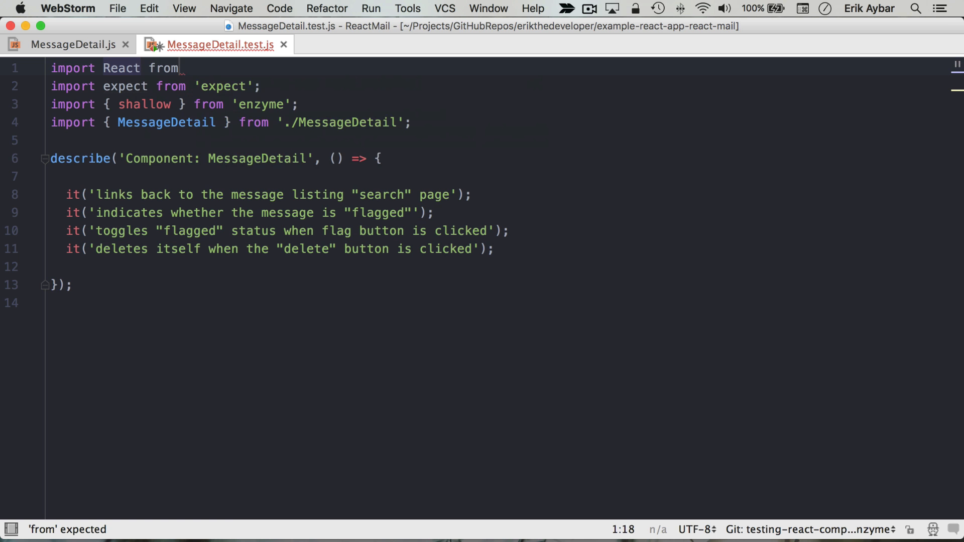
text('react';)
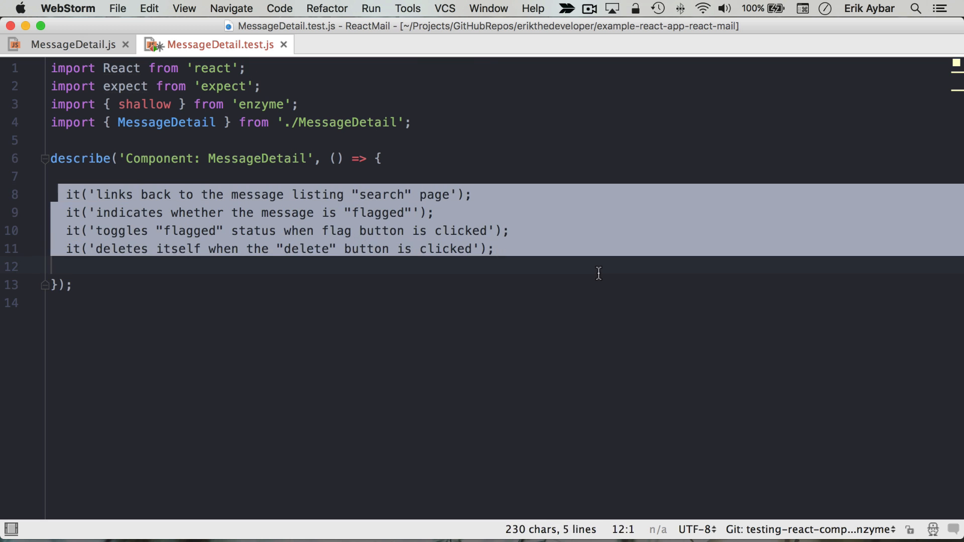
Start a new it('renders without exploding', () => { test above the existing tests
key(Enter)
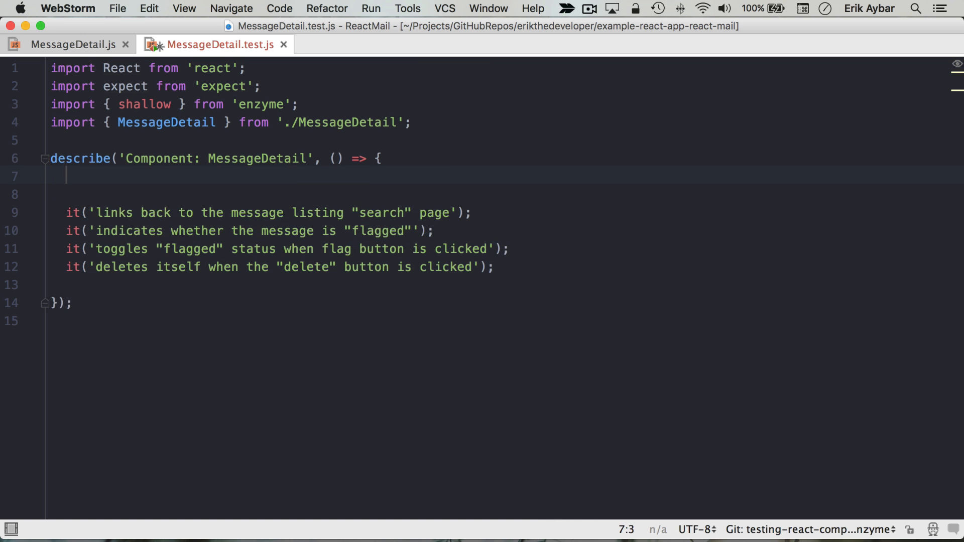
text(it())
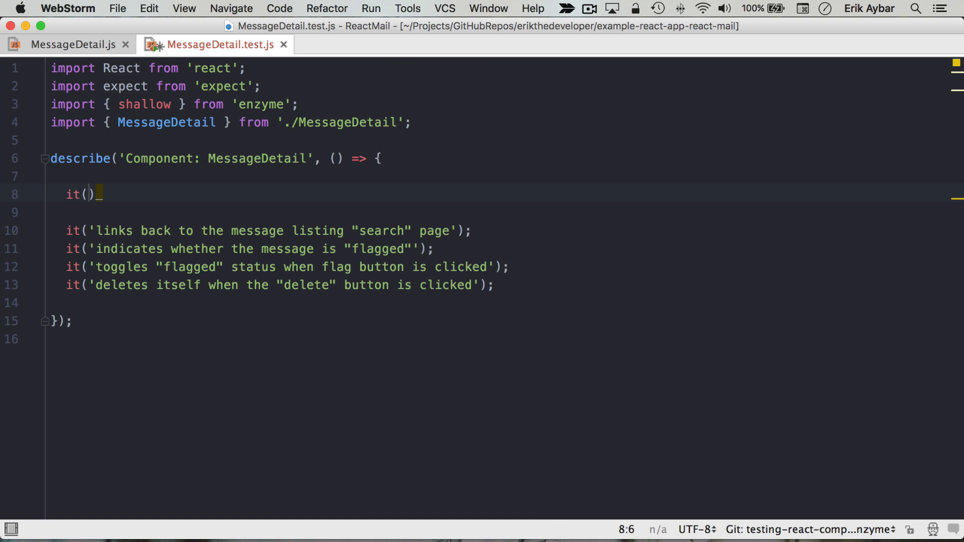
text('render')
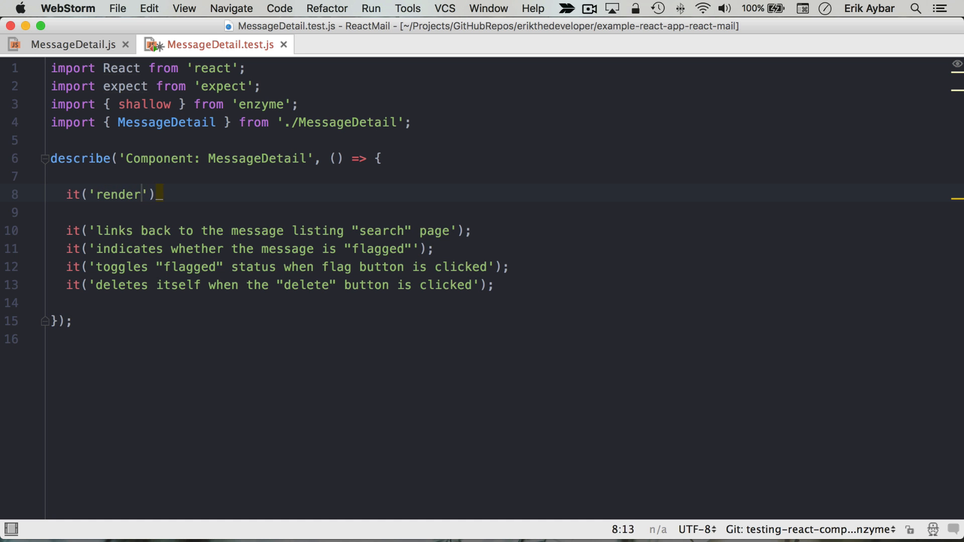
text(s without exp)
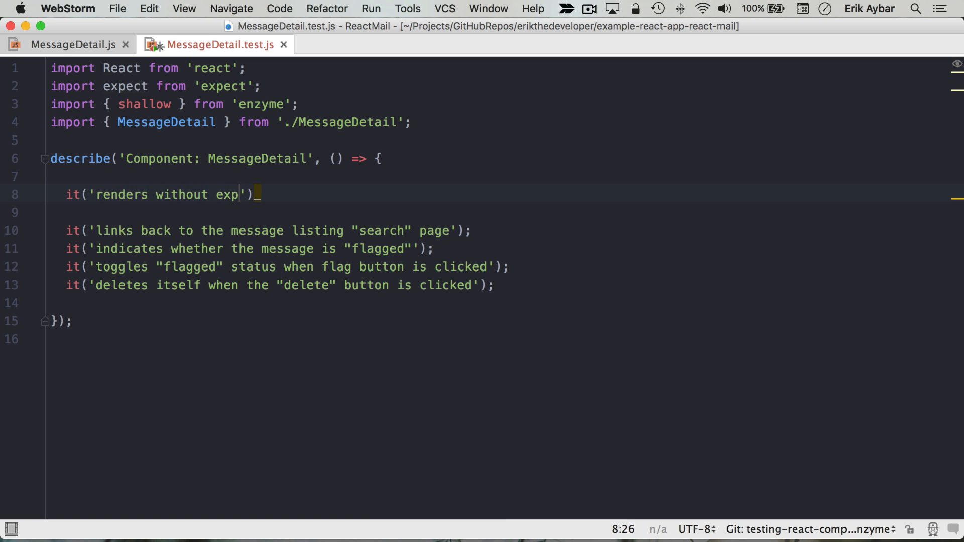
text(loding', ()
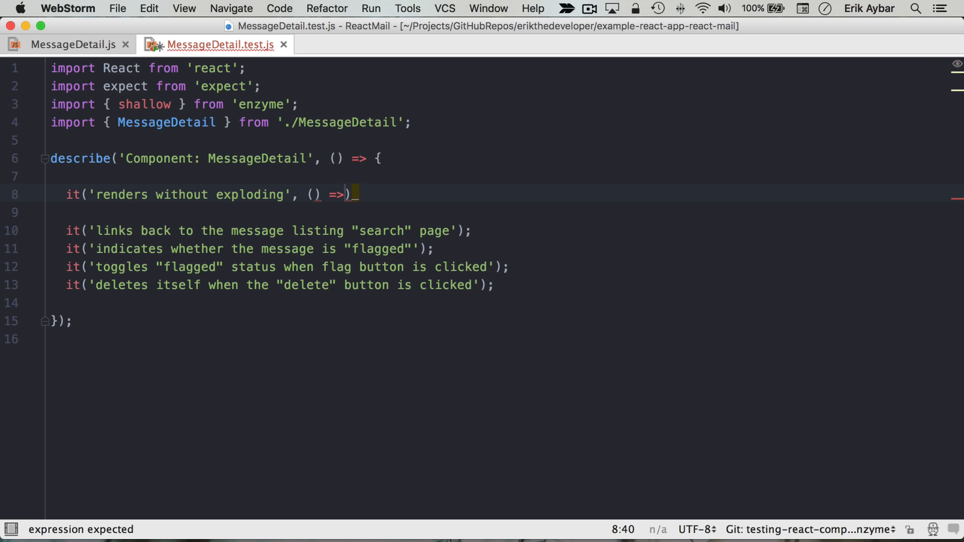
text({)
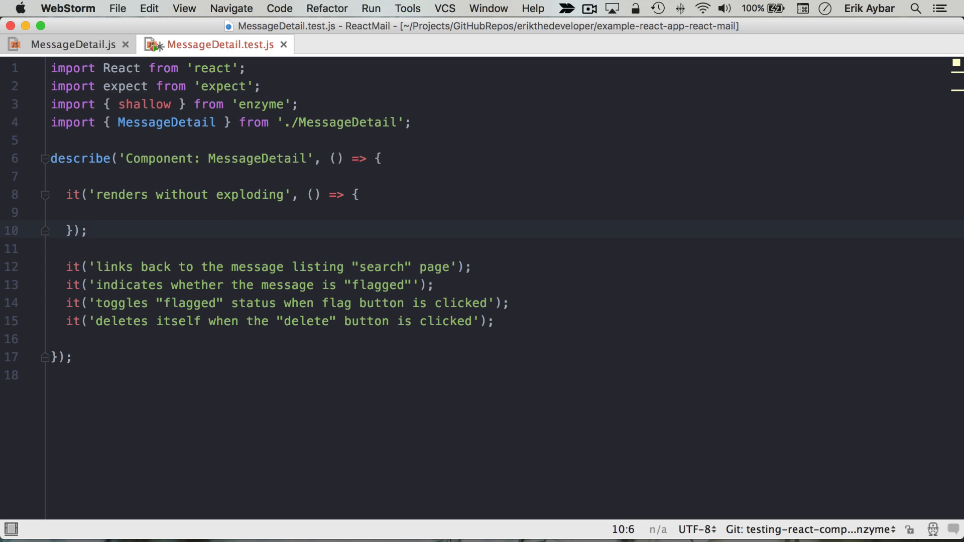
Inside it, write expect(shallow(<MessageDetail />)). using autocomplete
text(expect()
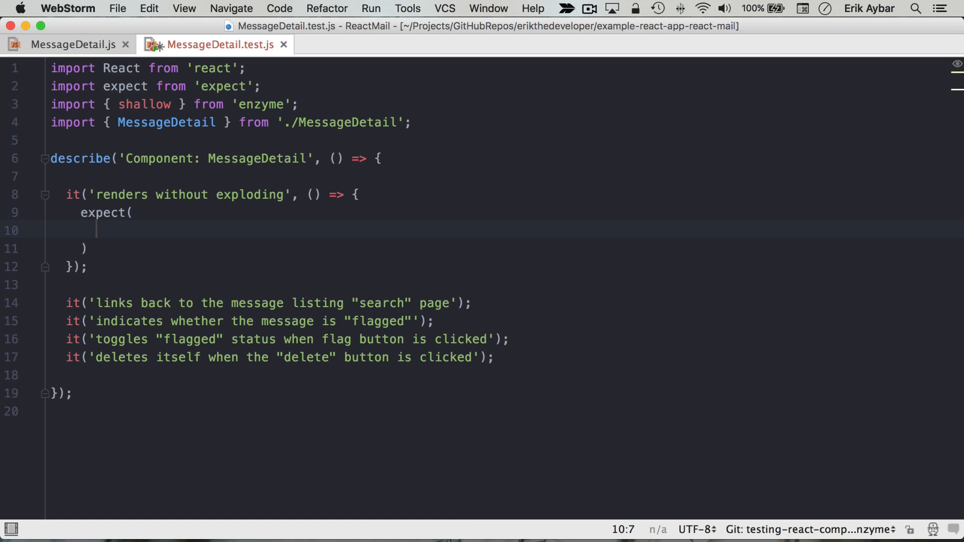
text(shallow()
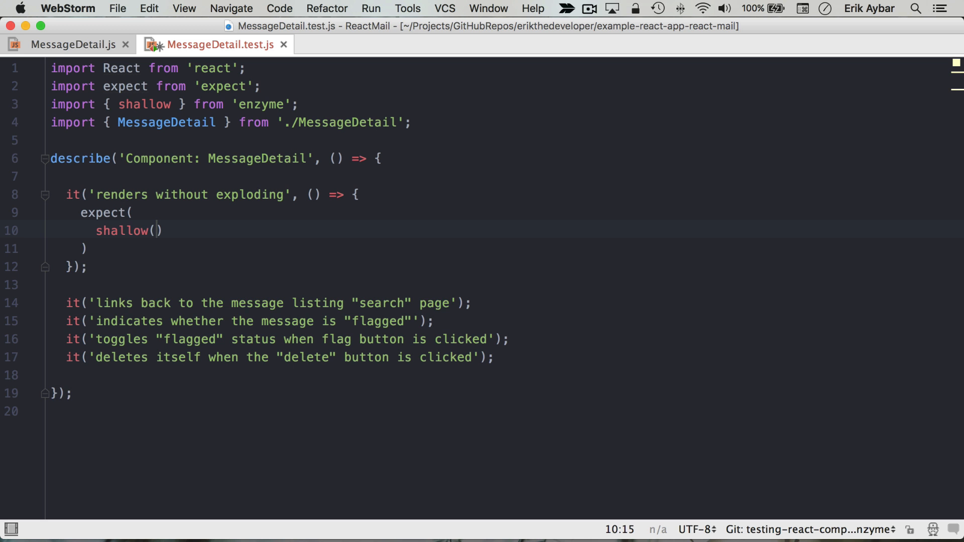
text(<)
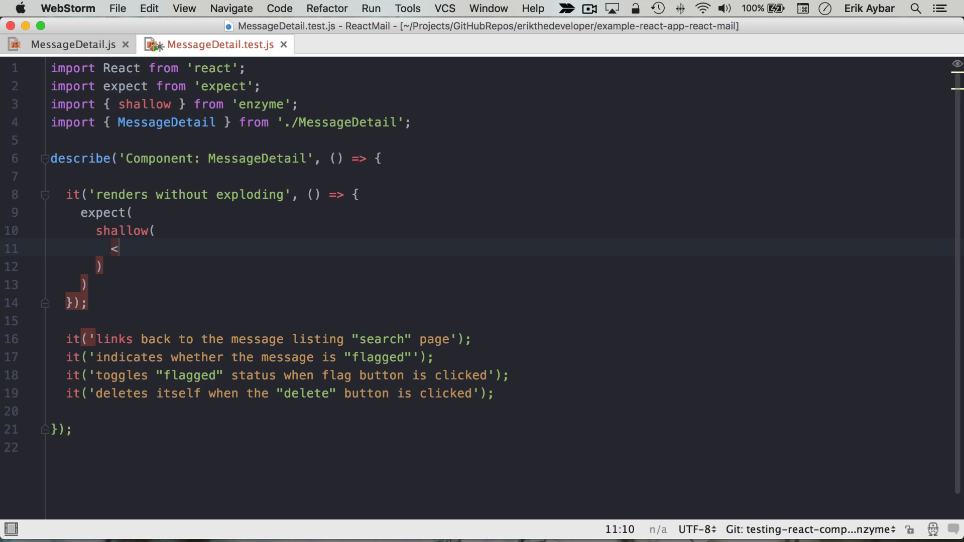
text(MessageDetail />)
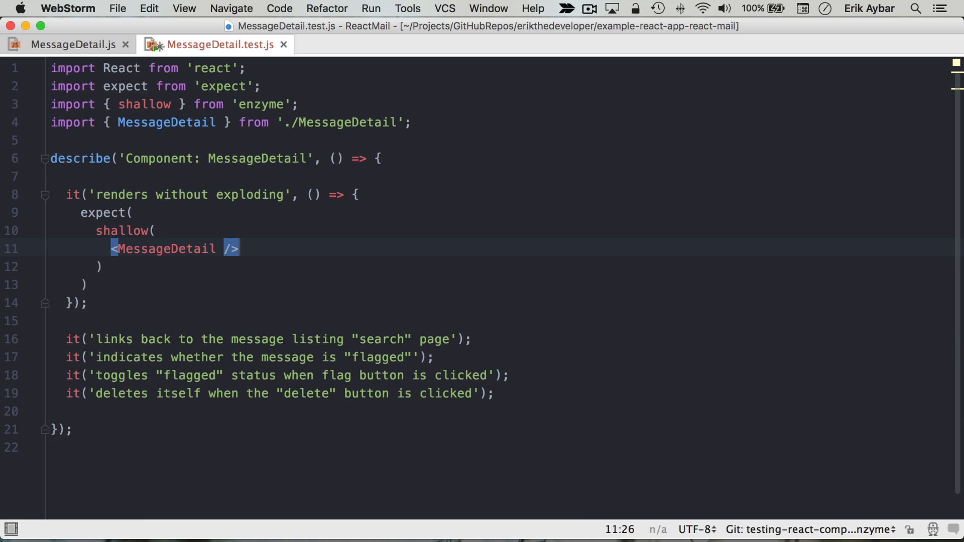
text(.)
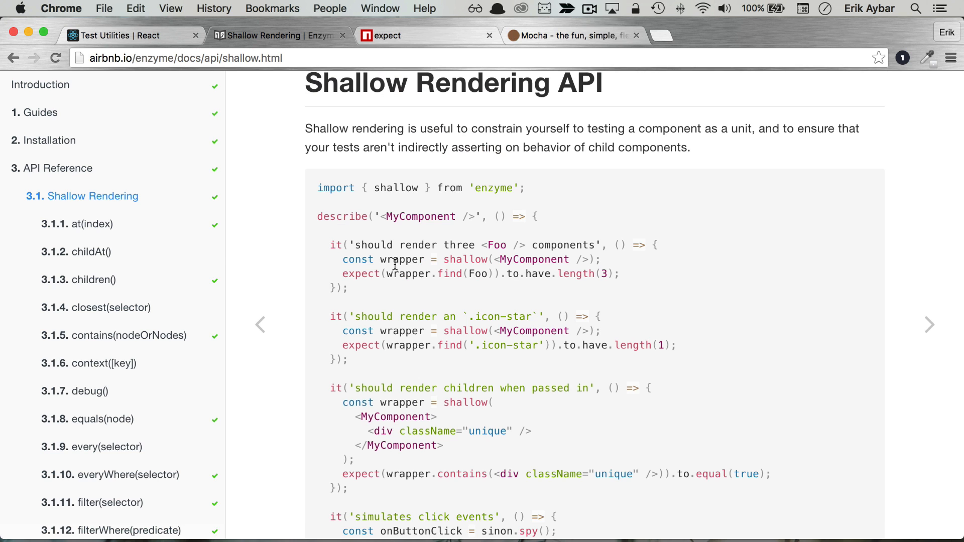
In Enzyme's Shallow Rendering docs, mark the const wrapper = shallow(...) example and browse the API sidebar
triple_click(468, 260)
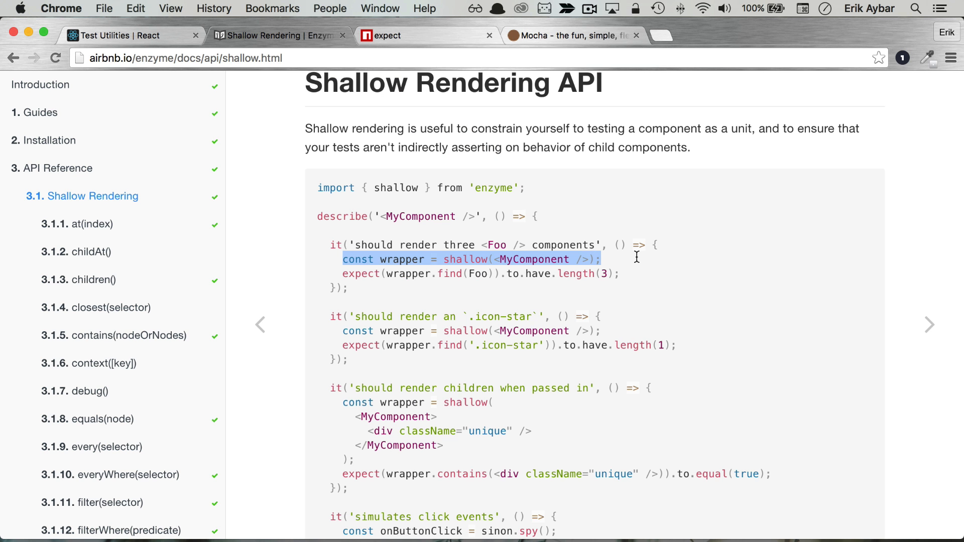
mouse_move(292, 275)
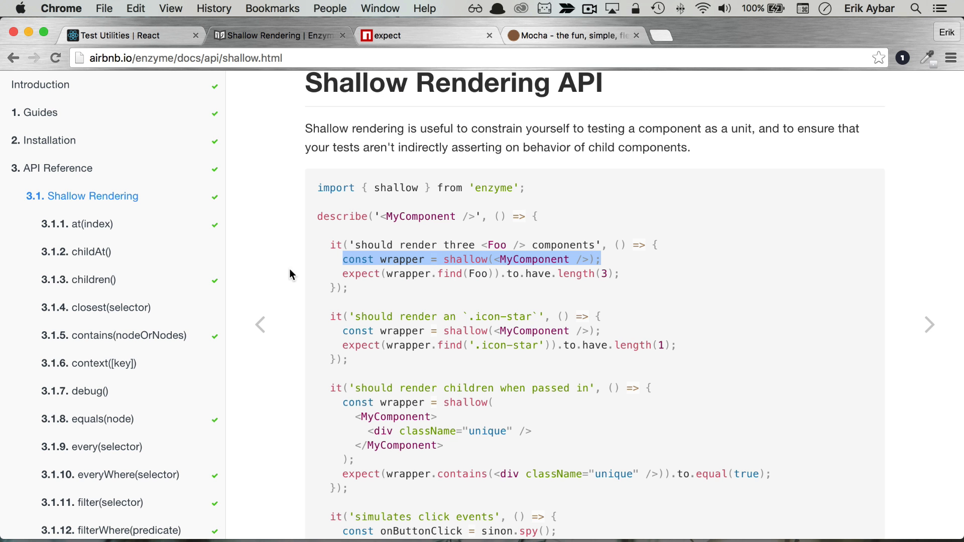
scroll(down, 3)
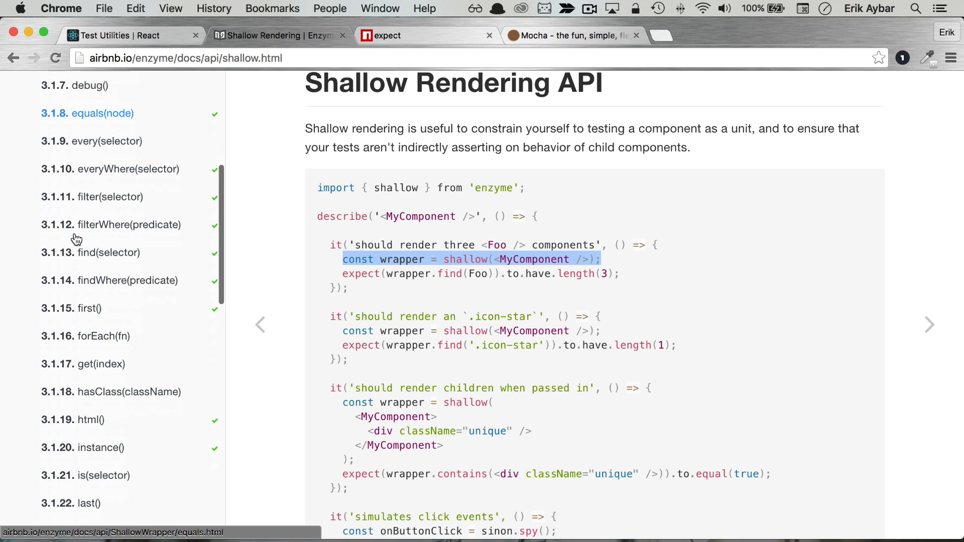
scroll(down, 3)
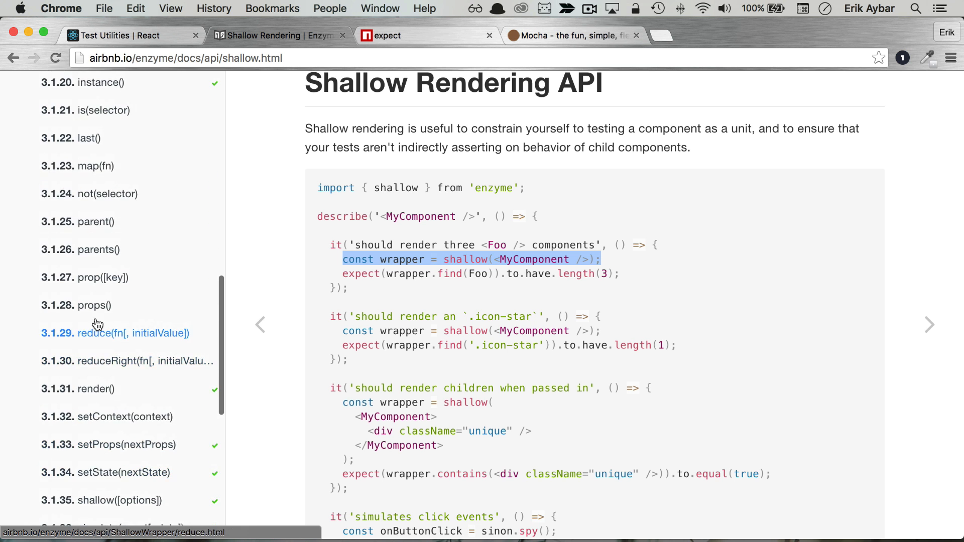
scroll(up, 3)
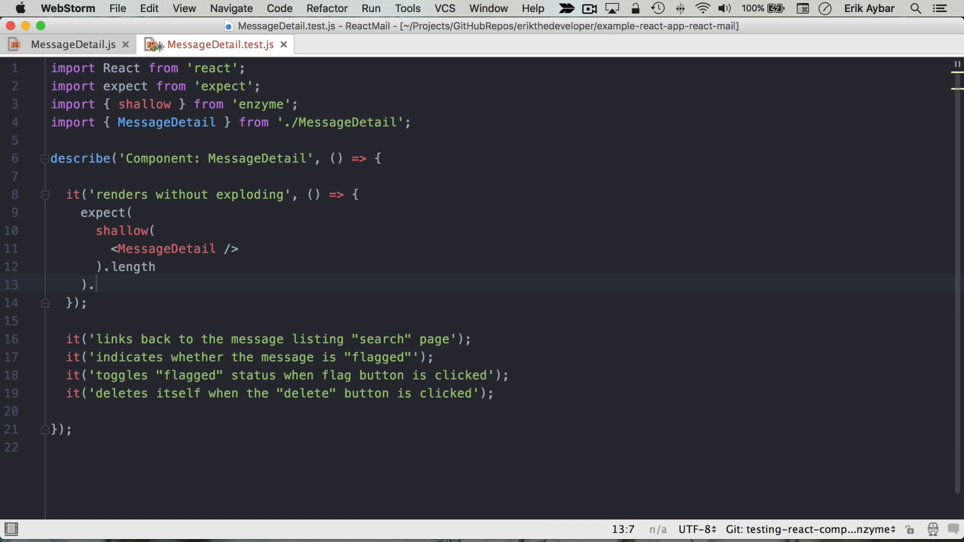
Finish the assertion with isEqual(1); then select MessageDetail.js's destructured message, deleteMessage, toggleFlagged props
text(isEqua)
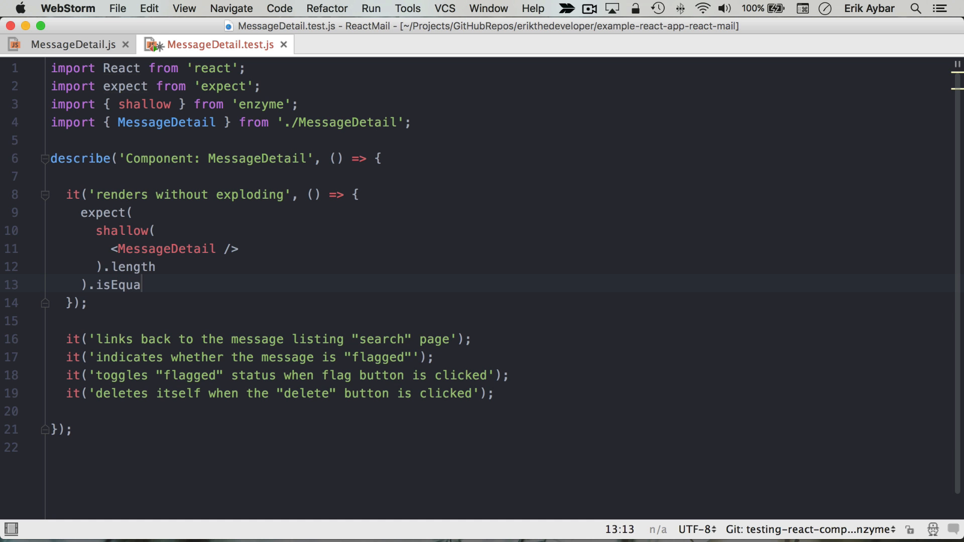
text((1);)
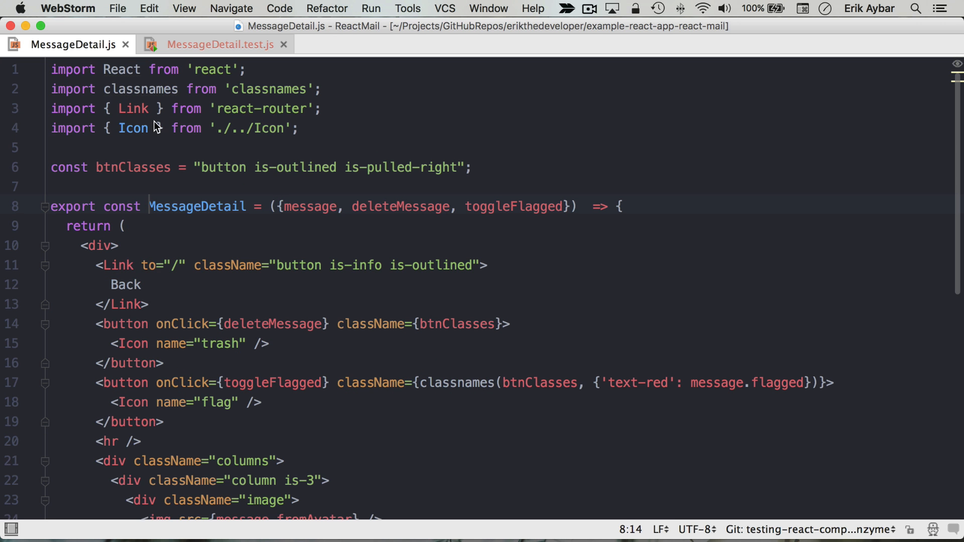
drag(280, 206, 400, 219)
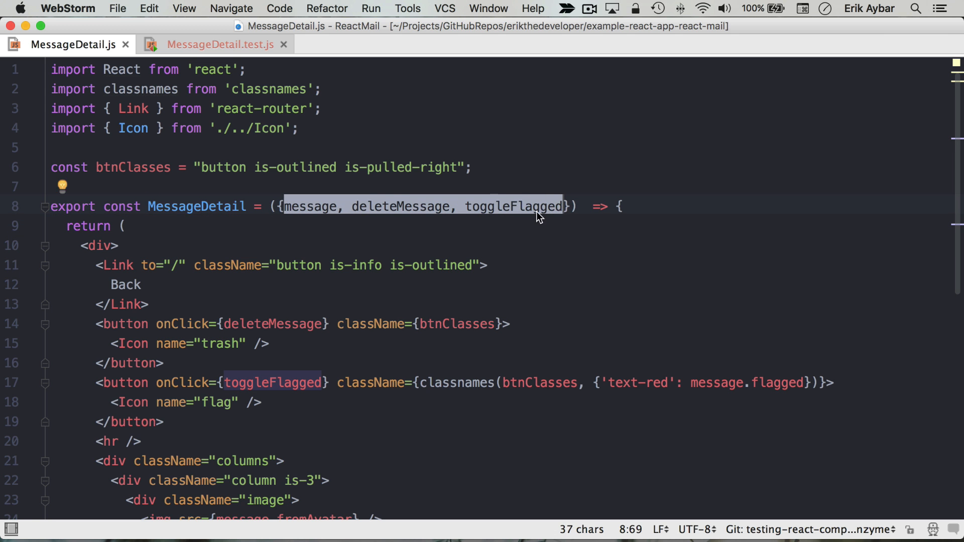
In the test file, define const props with message: {}, deleteMessage: () => {} and toggleFlagged stubs
click(219, 44)
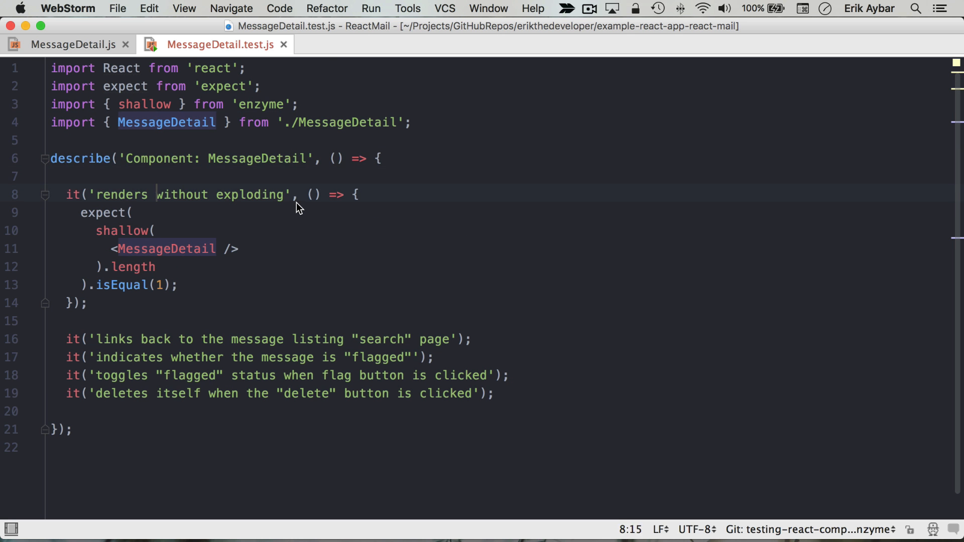
text(const props = {)
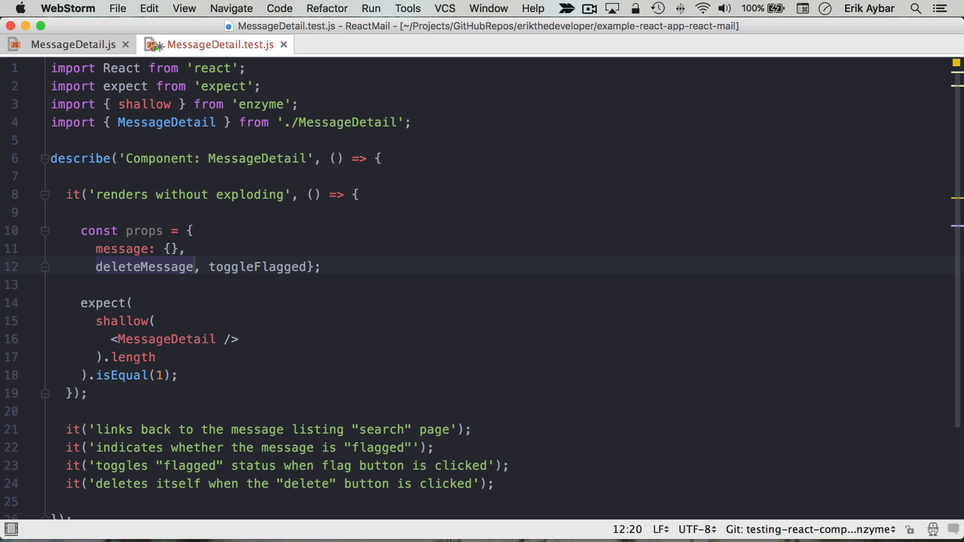
text(: () =>)
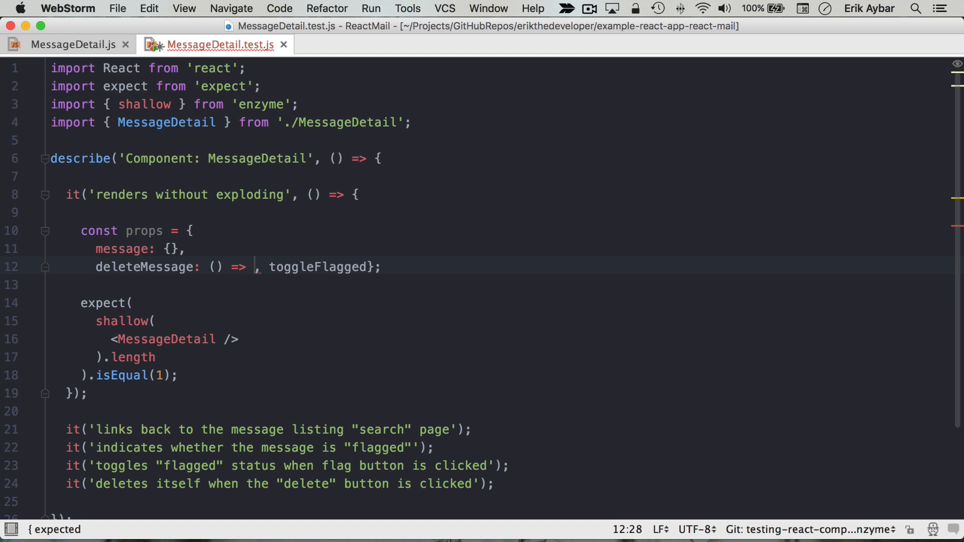
key(enter)
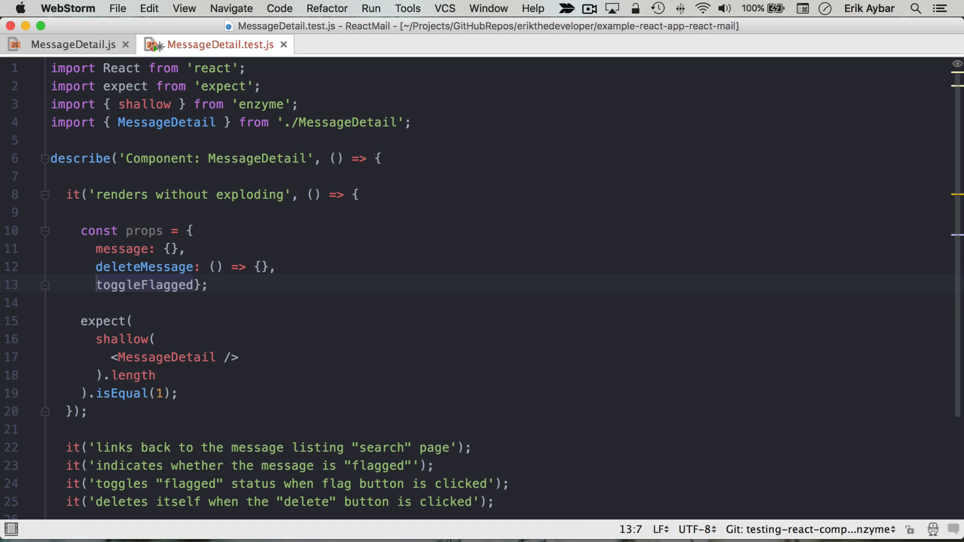
text(: () => {)
click(137, 231)
text(m)
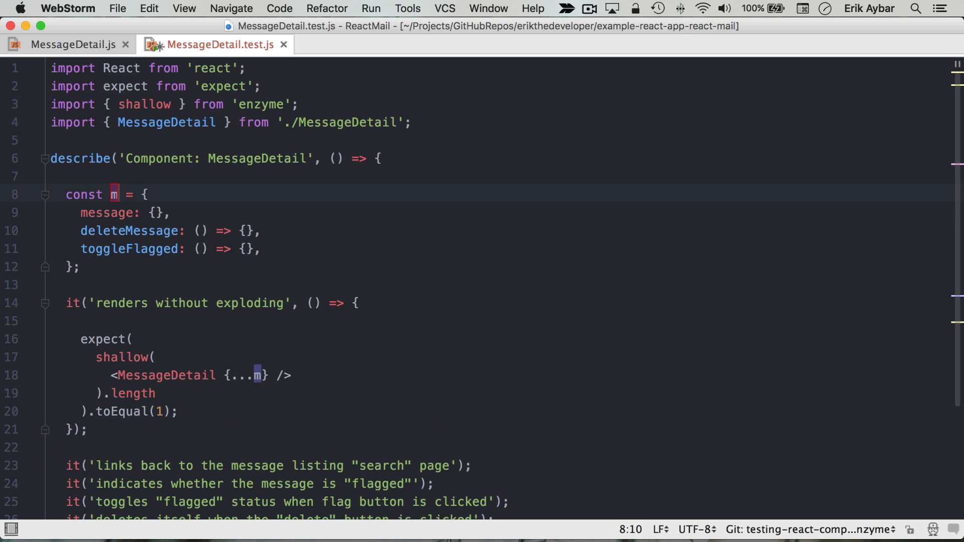
text(inProps)
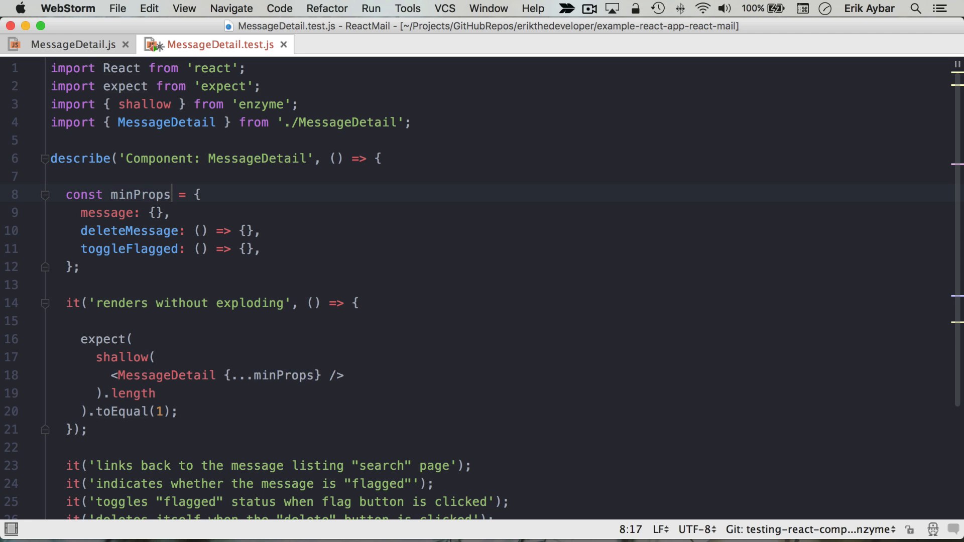
scroll(down, 3)
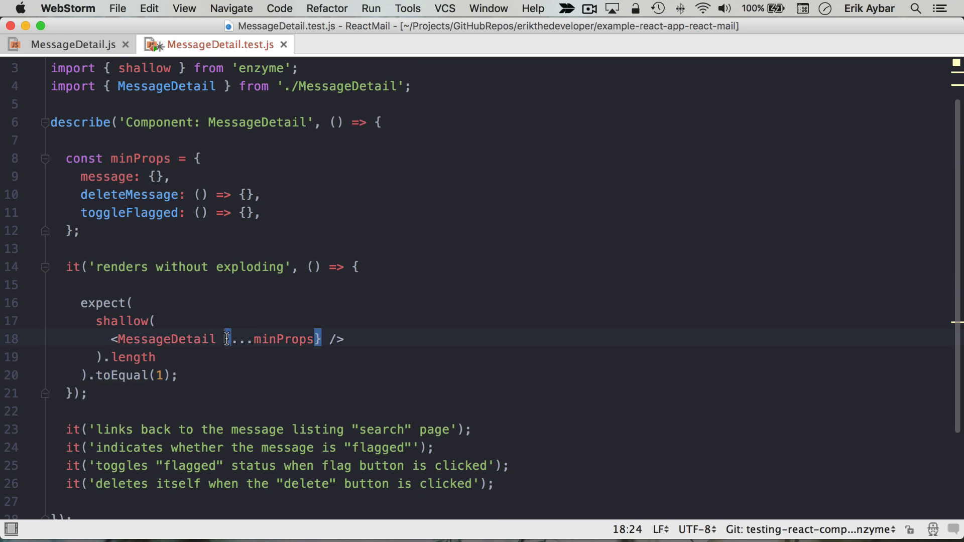
double_click(273, 339)
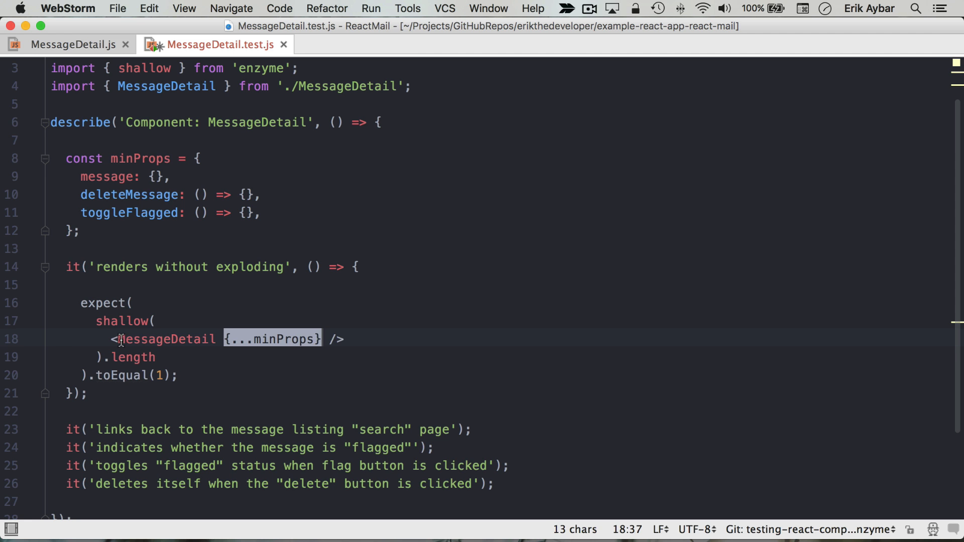
click(247, 357)
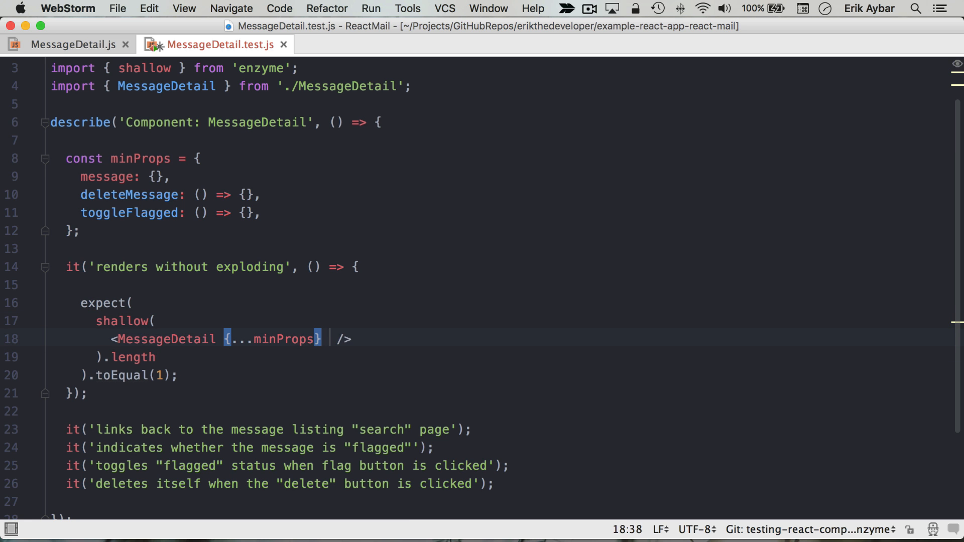
text(message="")
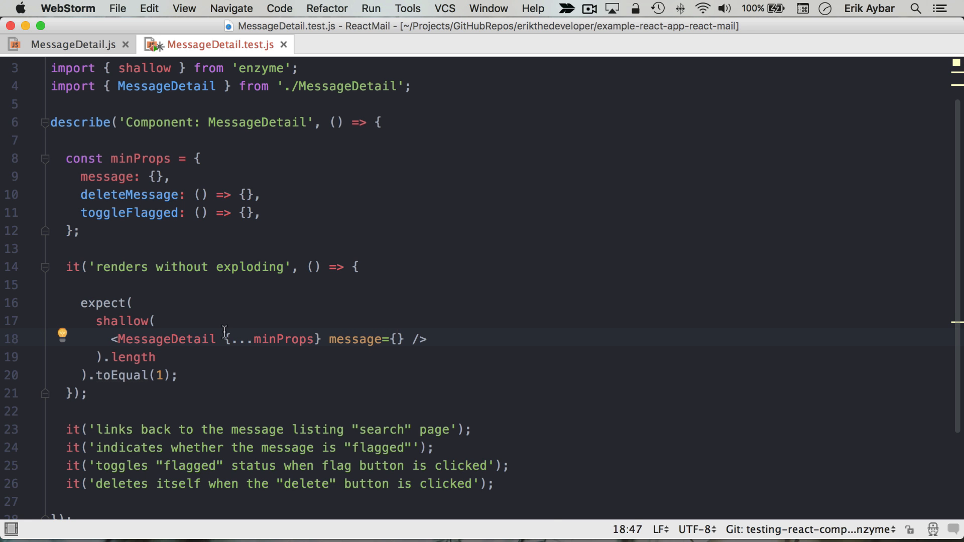
double_click(271, 339)
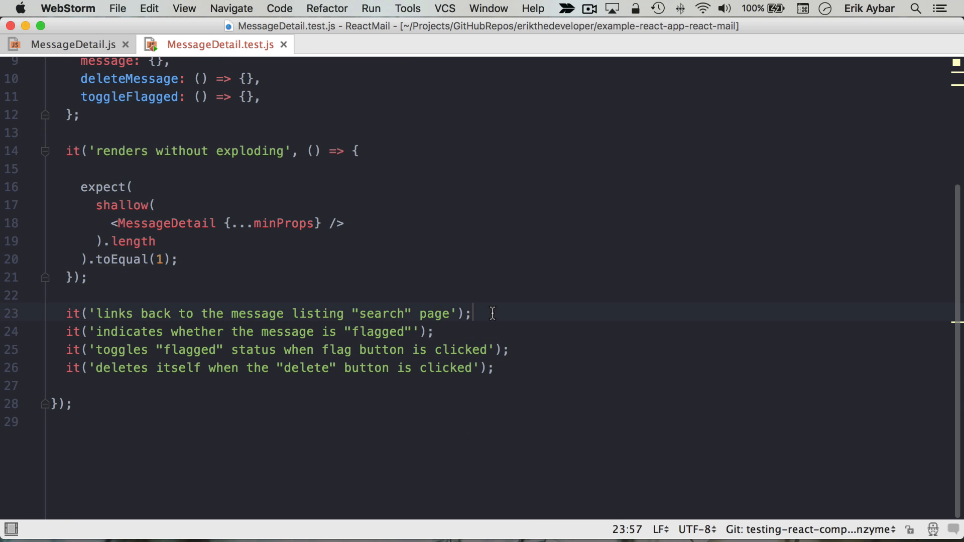
Give the back-link test a body shallow-rendering <MessageDetail {...minProps} /> into wrapper and start an expect
key(enter)
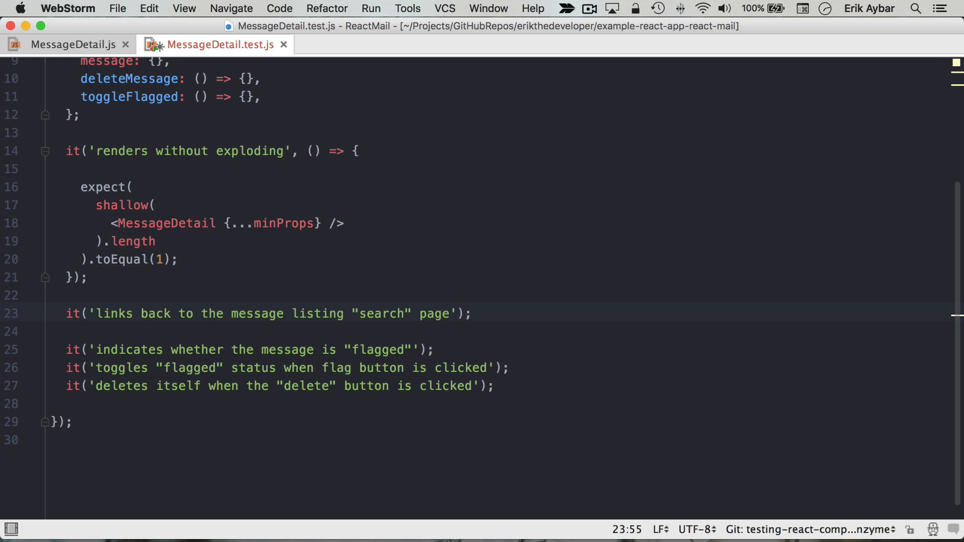
text(, () => {)
text(const wrapper = shallow(<MyComponent />);)
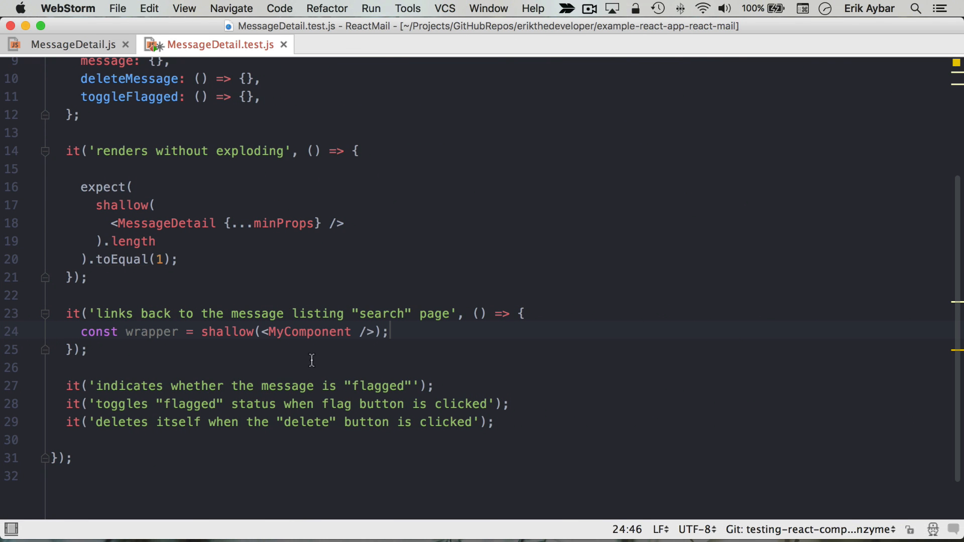
double_click(310, 331)
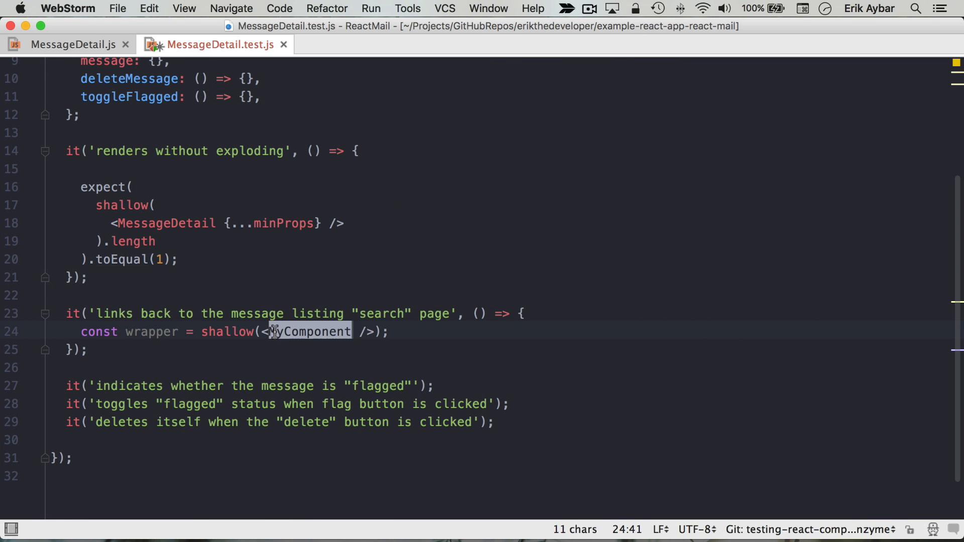
text(MessageDetail)
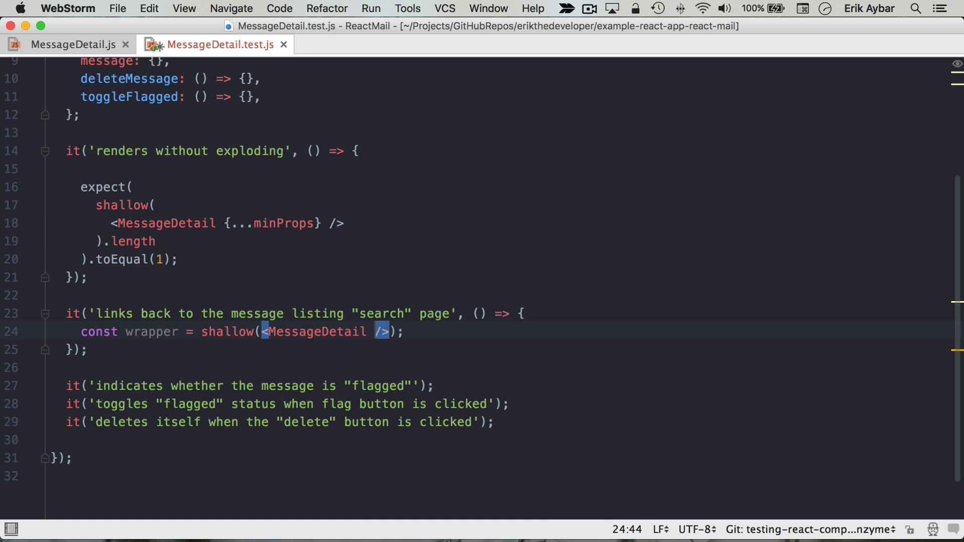
text({})
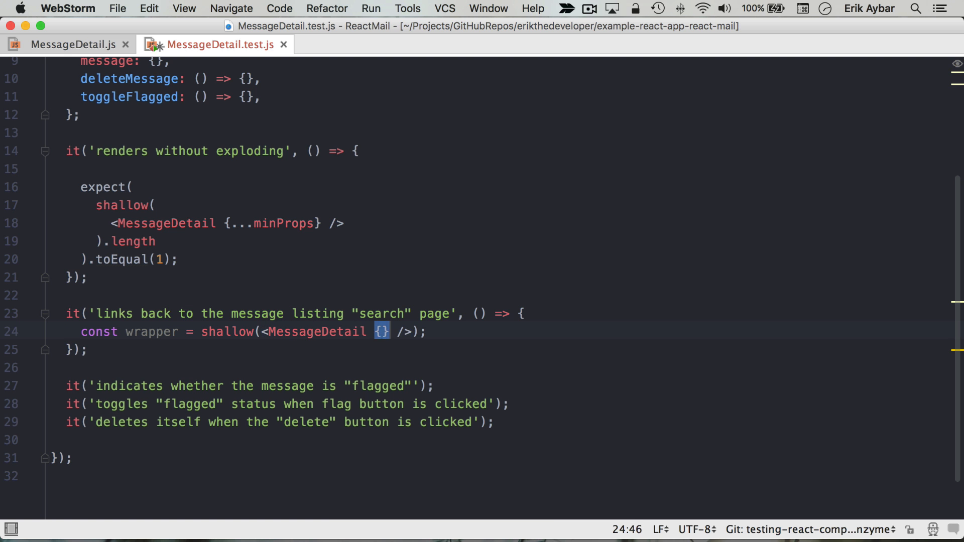
text(..minProps)
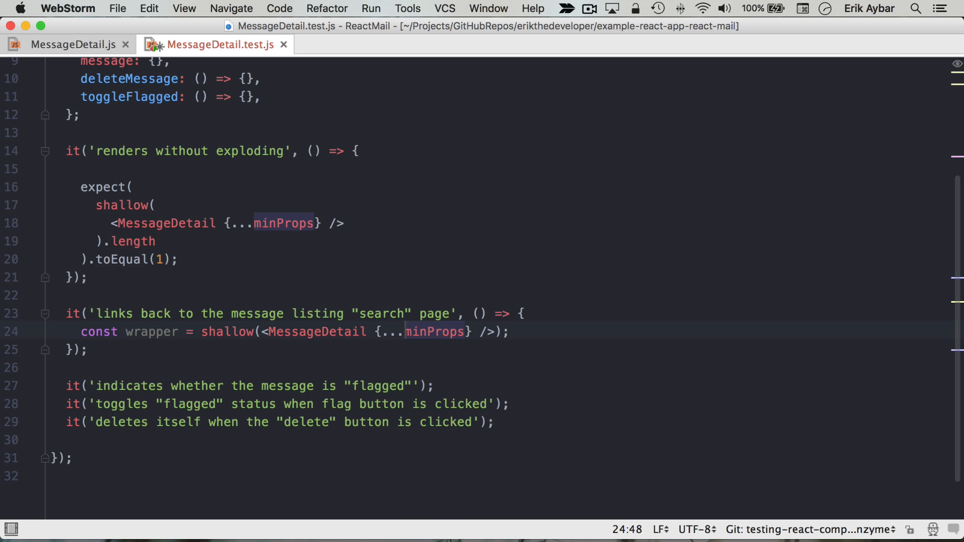
text(expect()
text(wrapper.find(''))
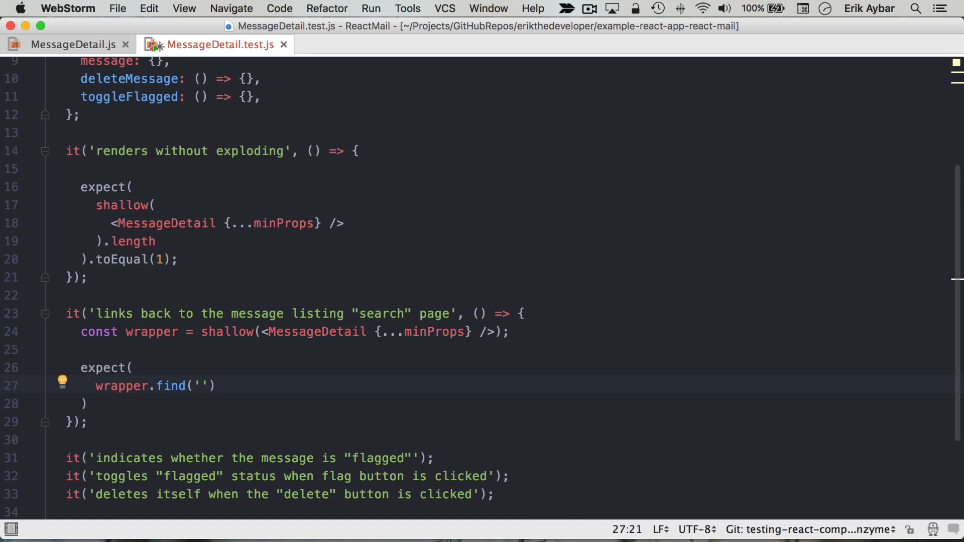
Make the expectation look up wrapper.find('Link'), then view the Link usage in MessageDetail.js
double_click(171, 386)
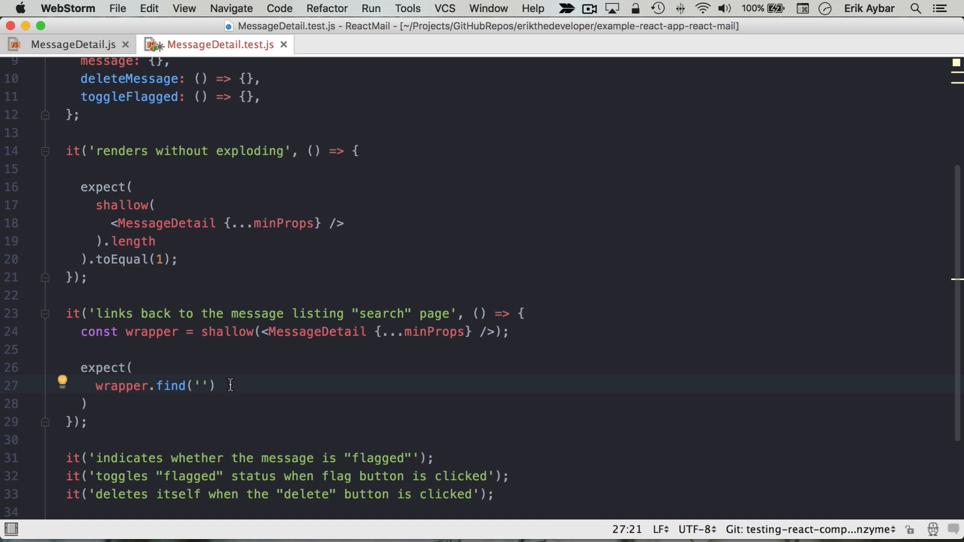
text(Link)
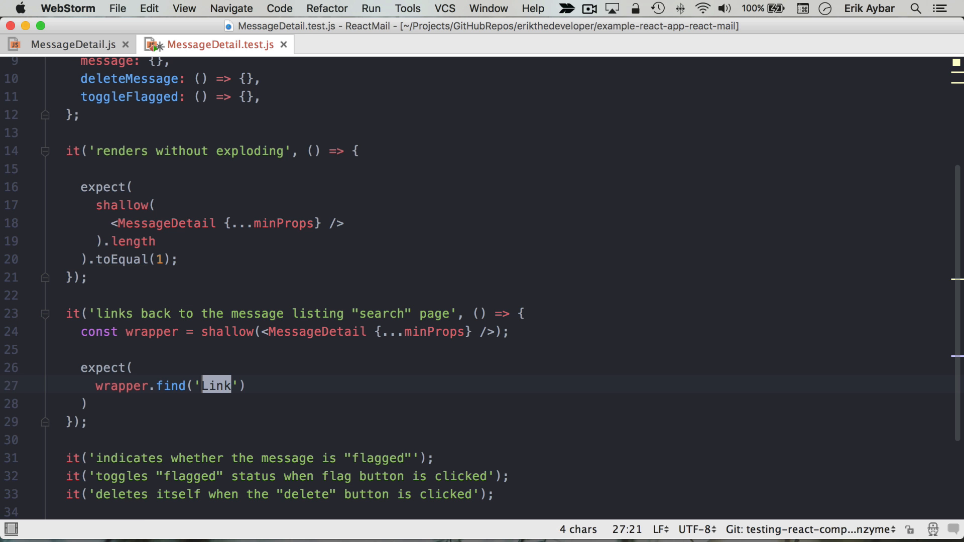
click(65, 44)
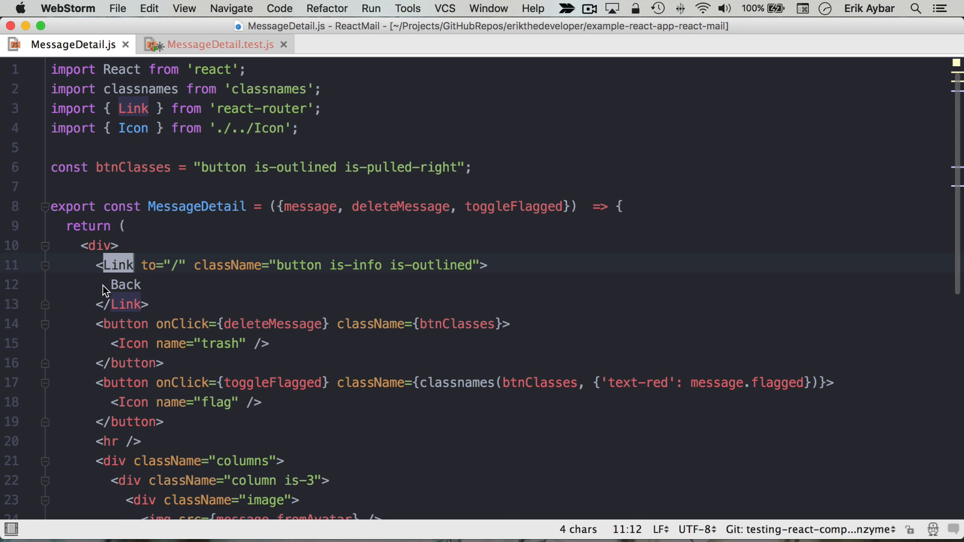
drag(79, 246, 201, 344)
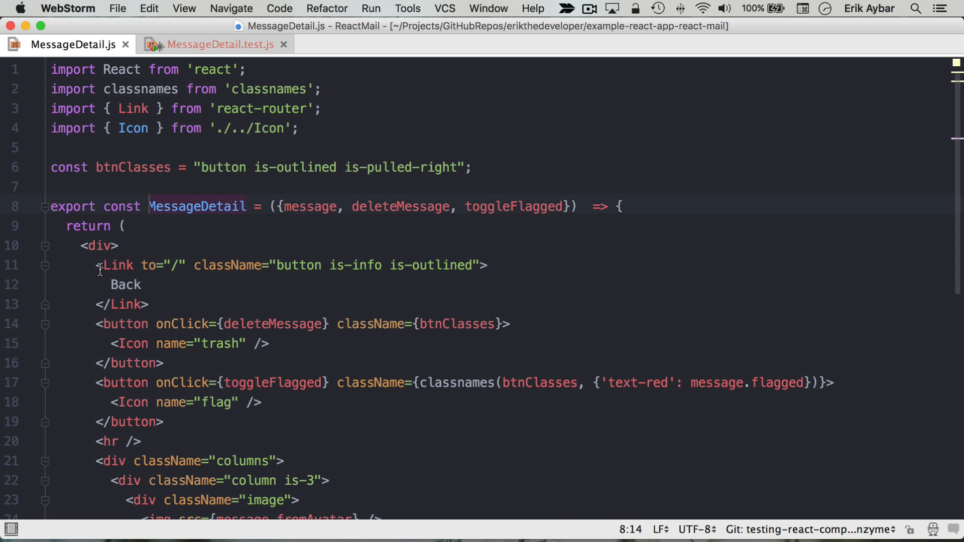
Check the Link element and its react-router import in the component, then return to the test file
double_click(117, 265)
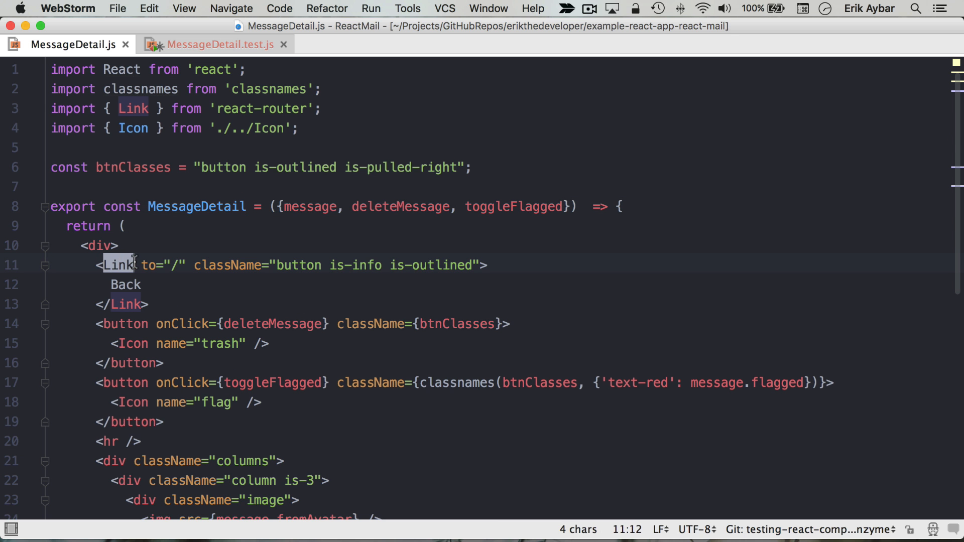
click(134, 137)
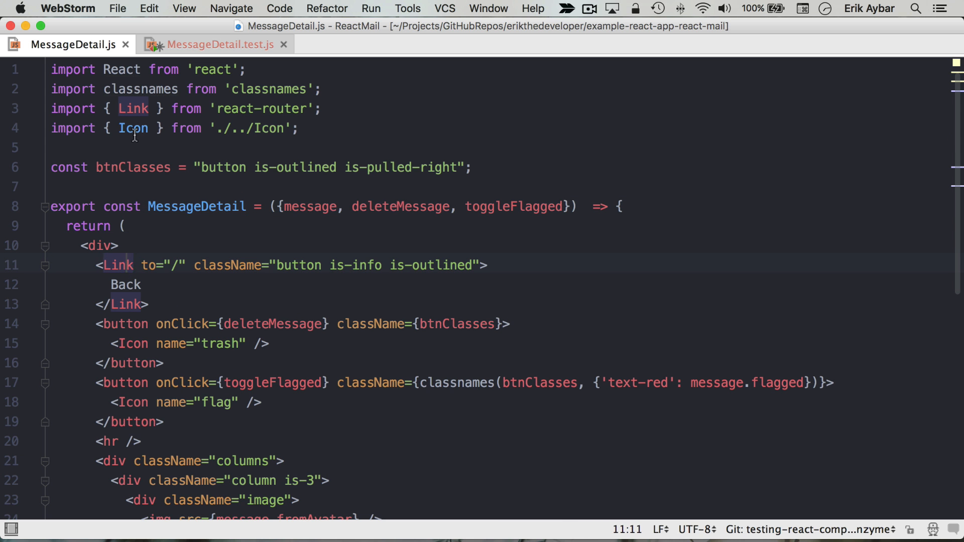
double_click(133, 108)
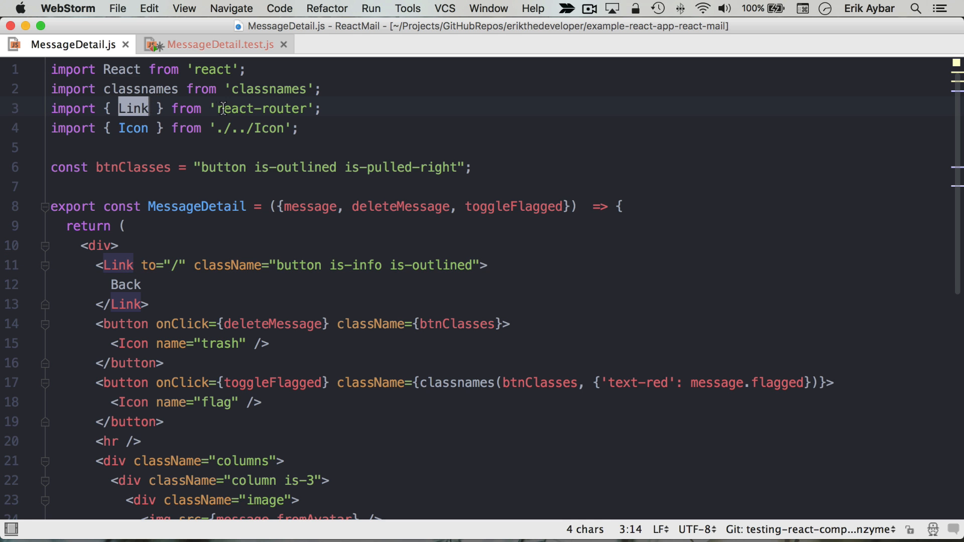
click(216, 44)
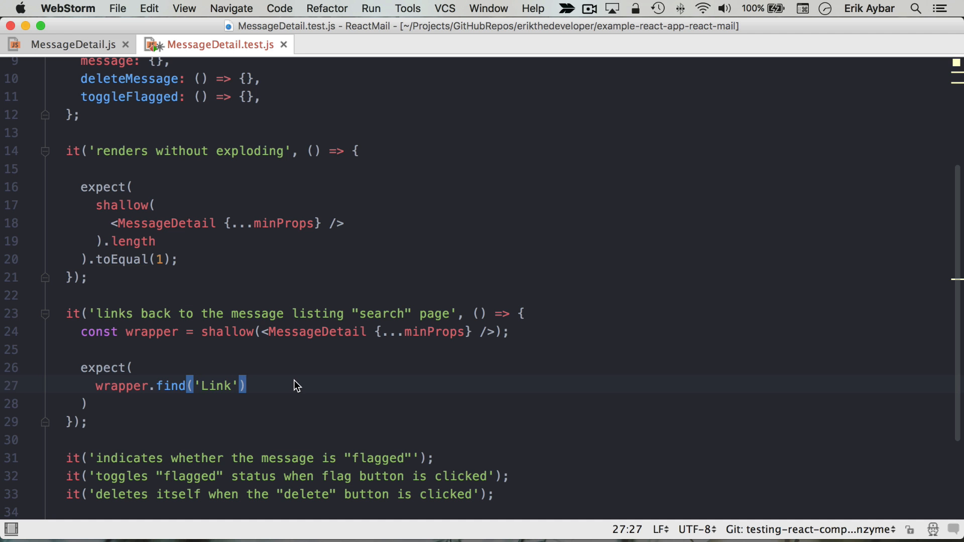
Assert wrapper.find('Link').prop('to') toEqual('/'), after confirming the Back link's target in MessageDetail.js
text(.)
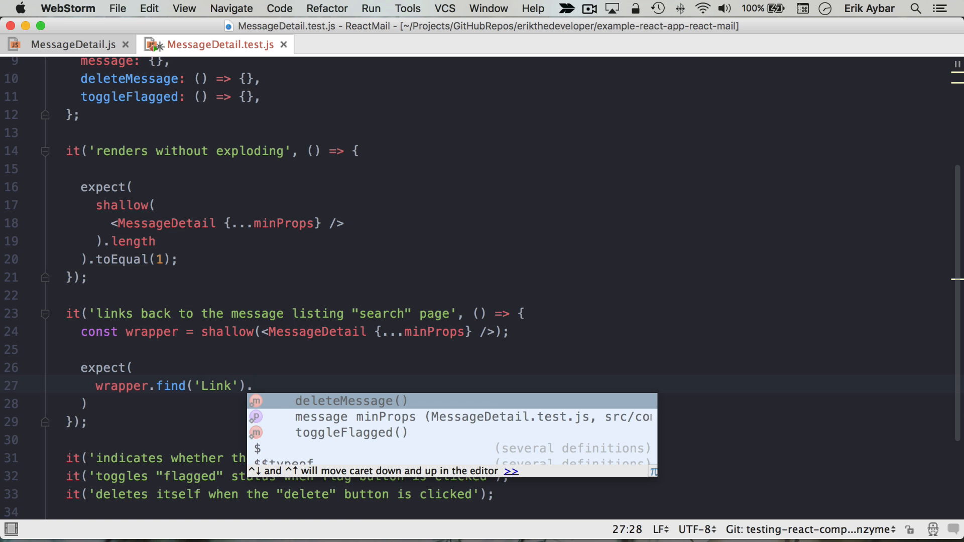
text(.prop()
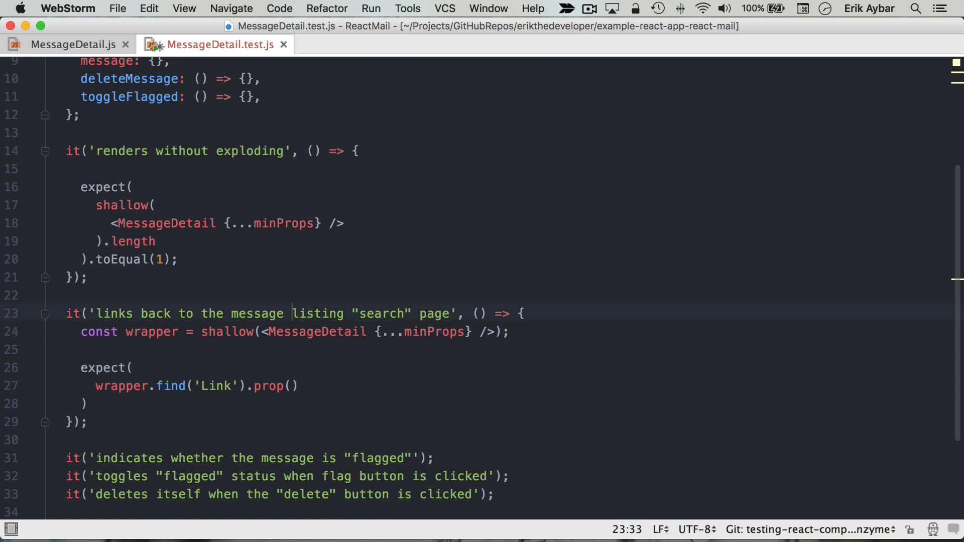
click(73, 44)
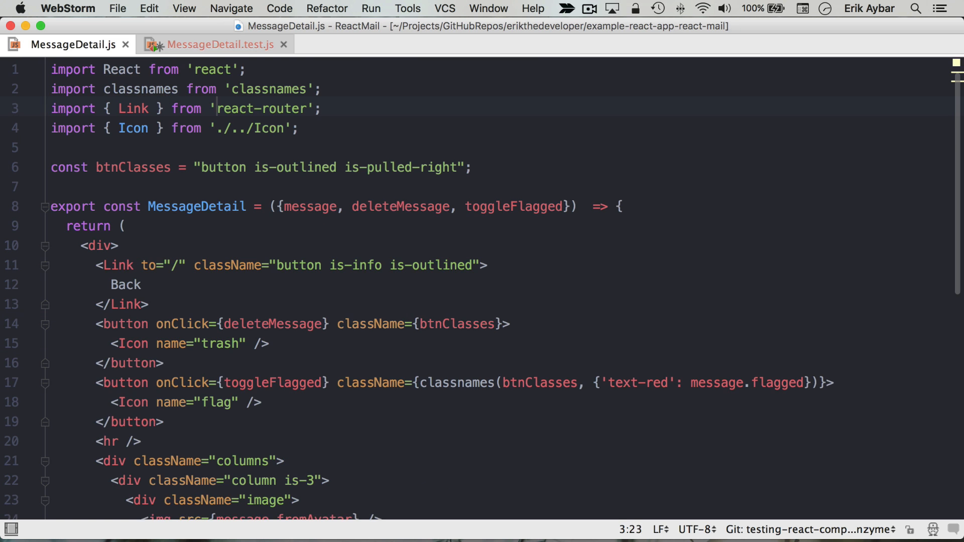
double_click(148, 265)
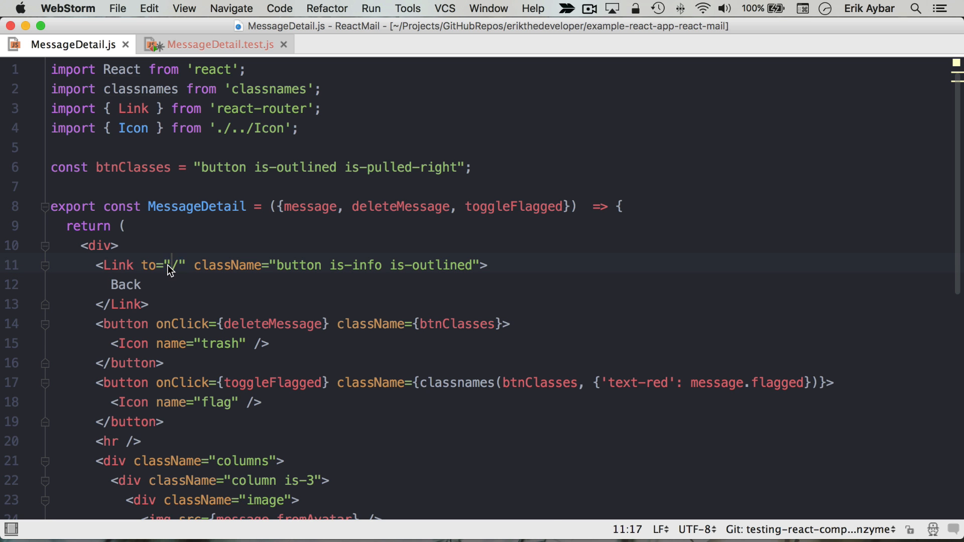
click(217, 45)
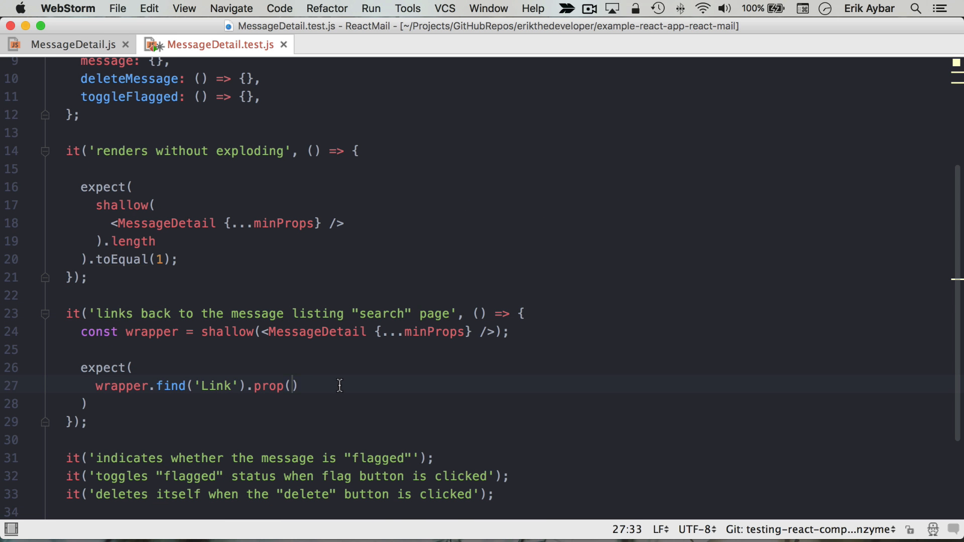
text('to')
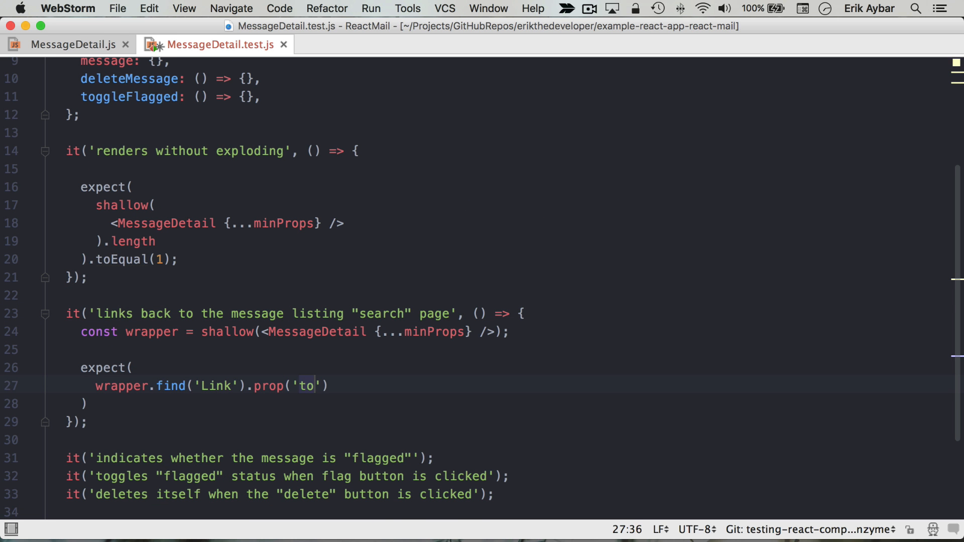
text(.te)
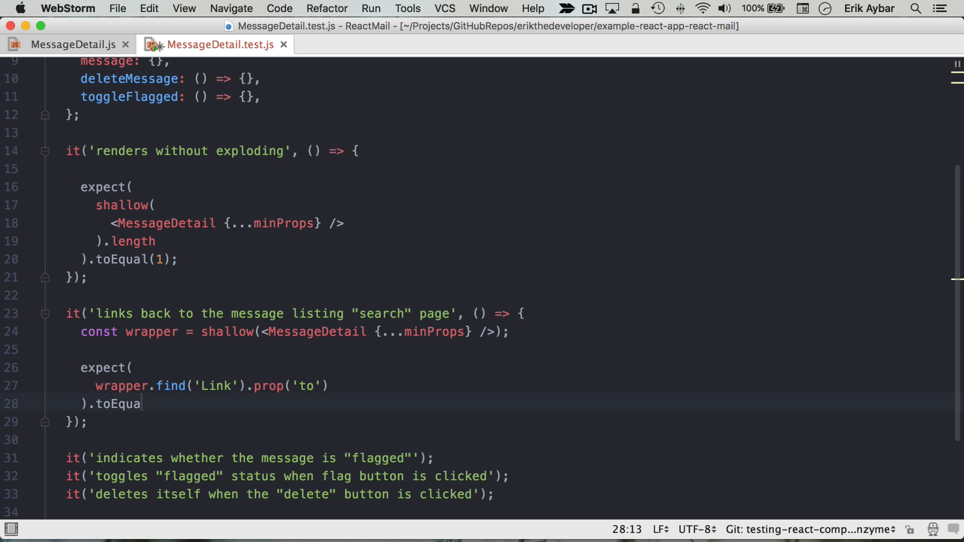
text(('/'))
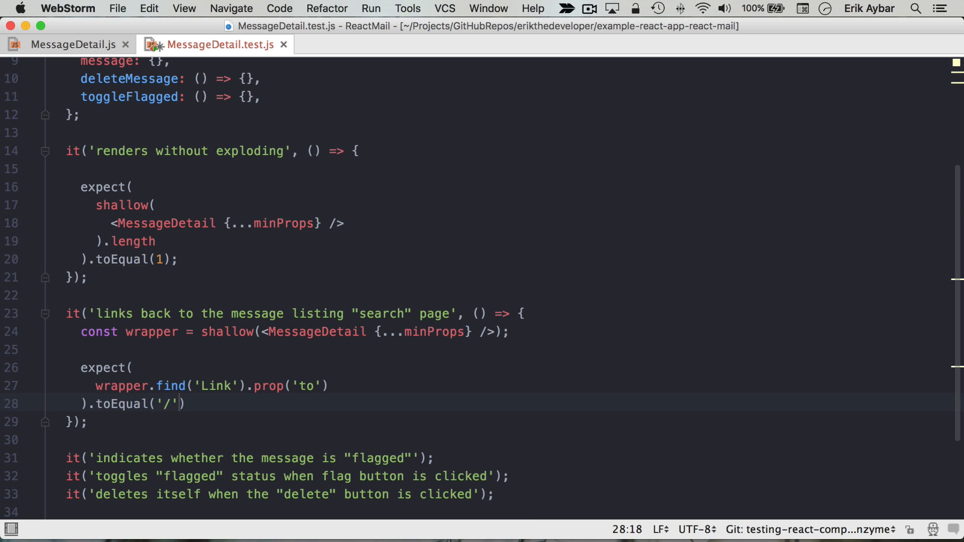